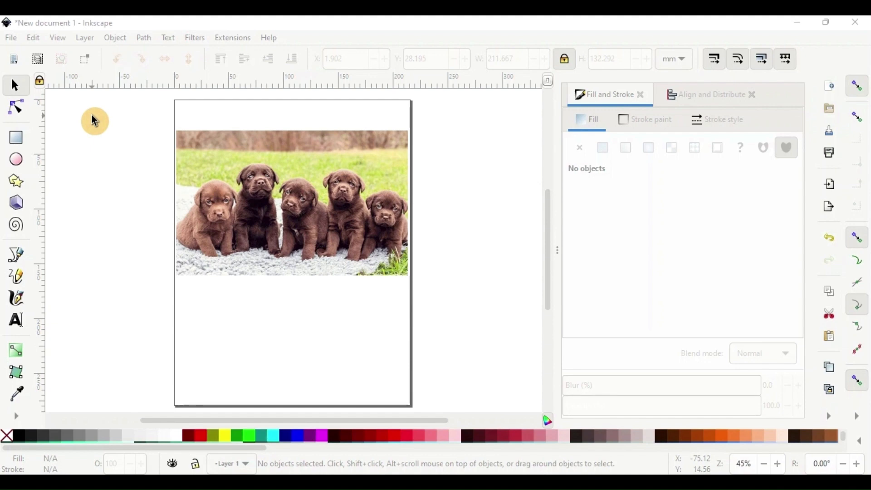
{"action": "mouse_move", "coordinate": [222, 101]}
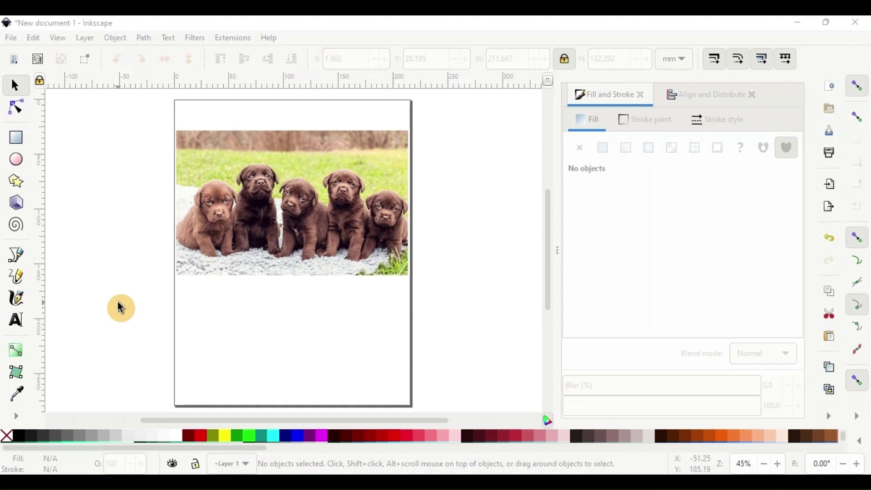
{"action": "mouse_move", "coordinate": [261, 247]}
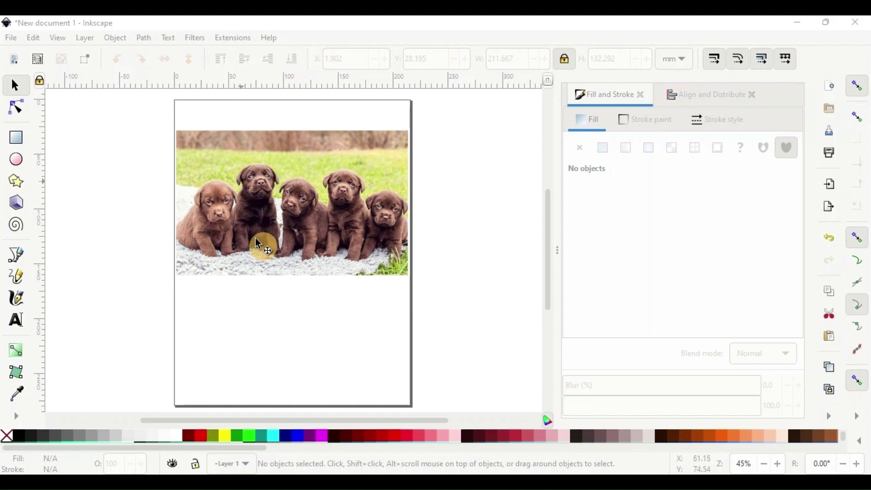
{"action": "mouse_move", "coordinate": [450, 250]}
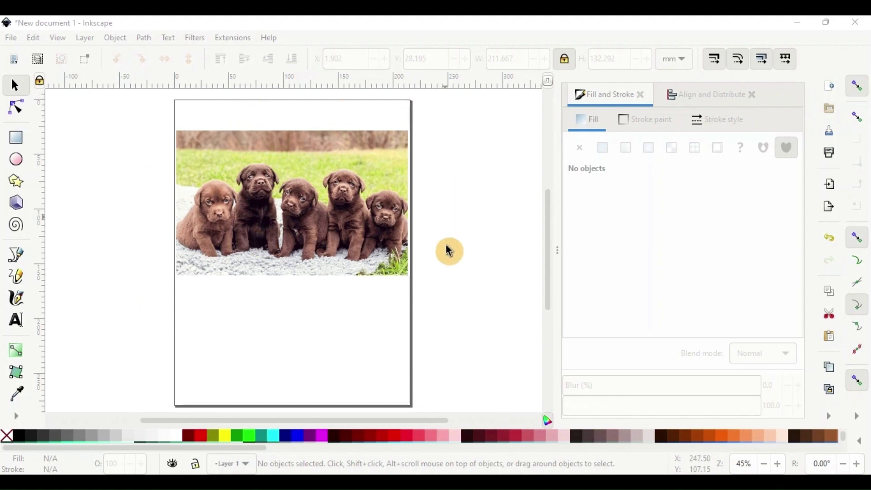
{"action": "mouse_move", "coordinate": [159, 249]}
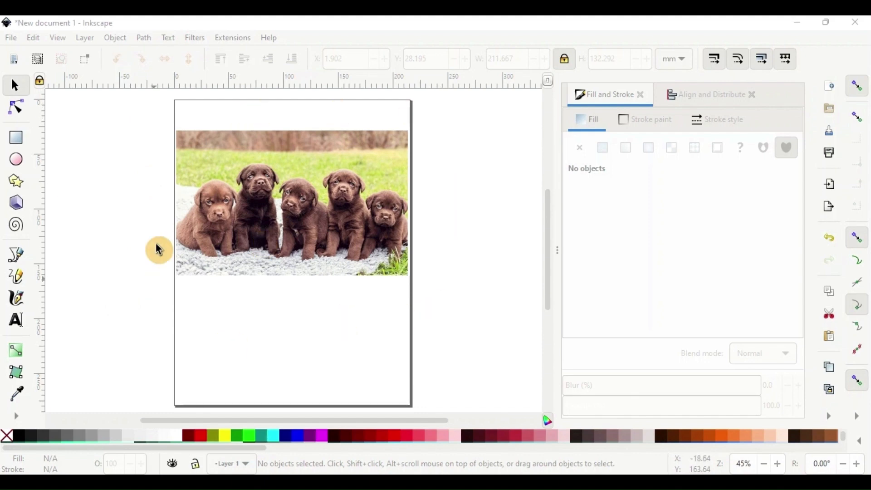
{"action": "mouse_move", "coordinate": [305, 122]}
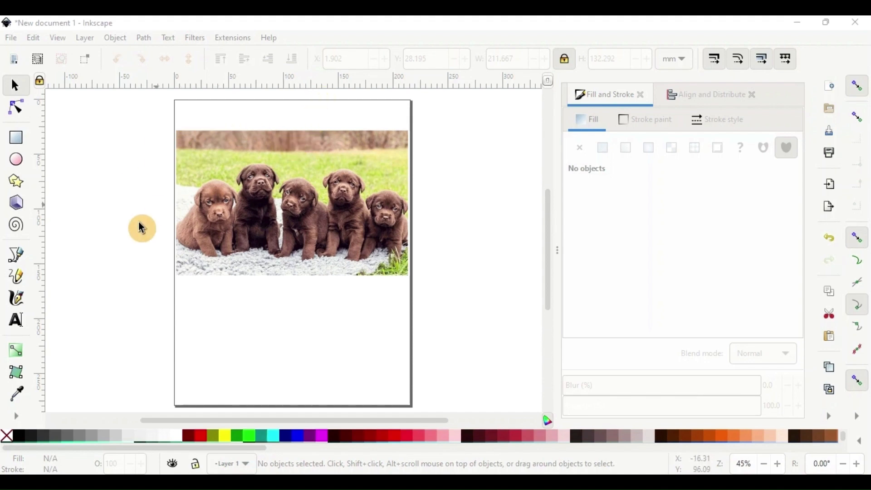
Type LOVE in a text frame below the puppy photo
{"action": "left_click", "coordinate": [15, 321]}
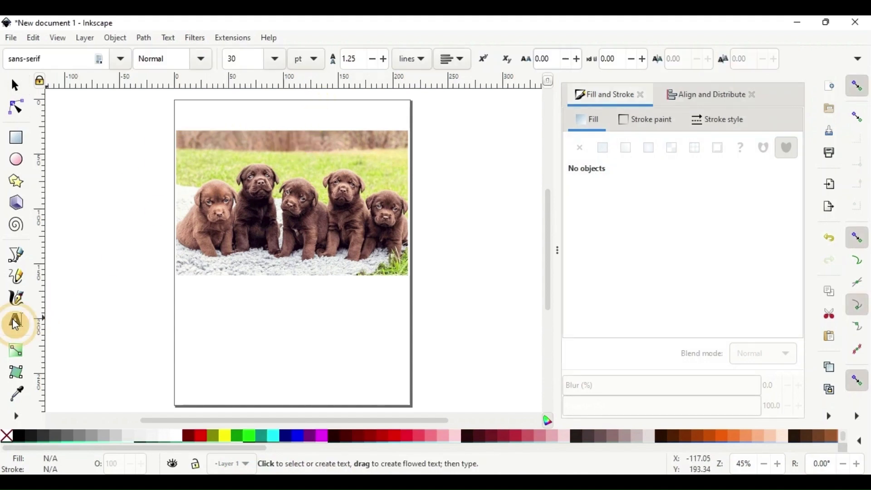
{"action": "left_click", "coordinate": [16, 321]}
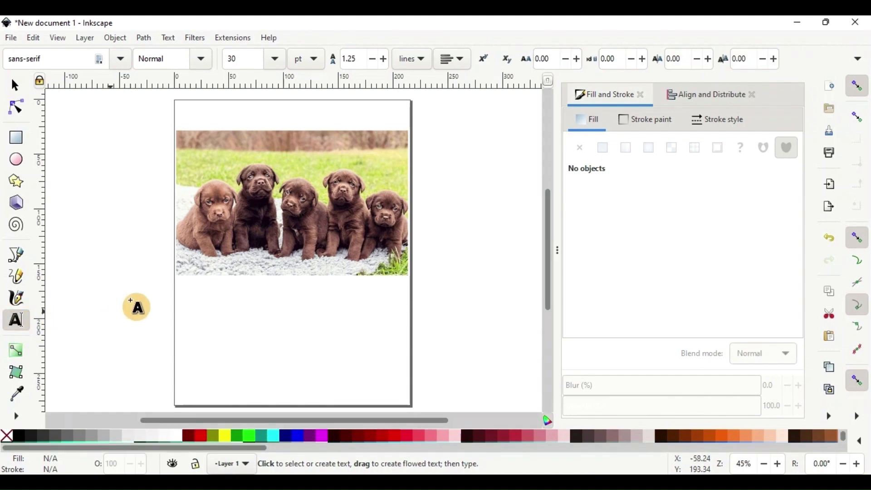
{"action": "left_click_drag", "start_coordinate": [136, 308], "coordinate": [349, 357]}
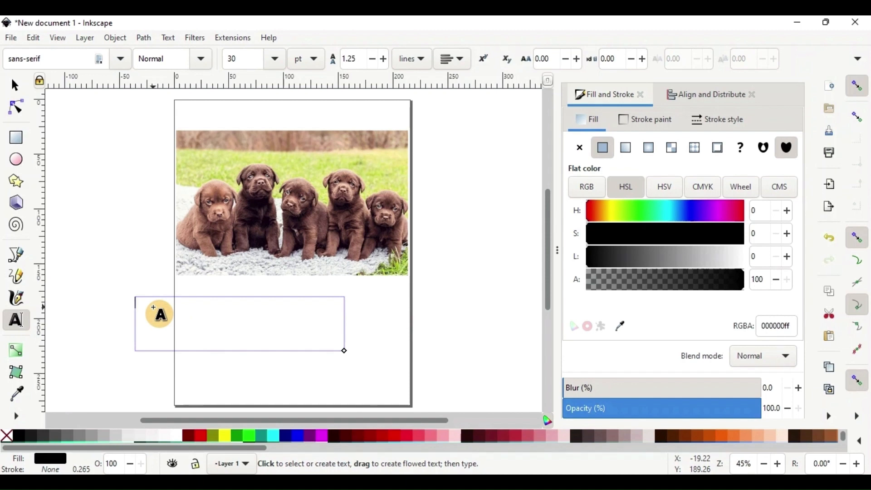
{"action": "type", "text": "LOVE"}
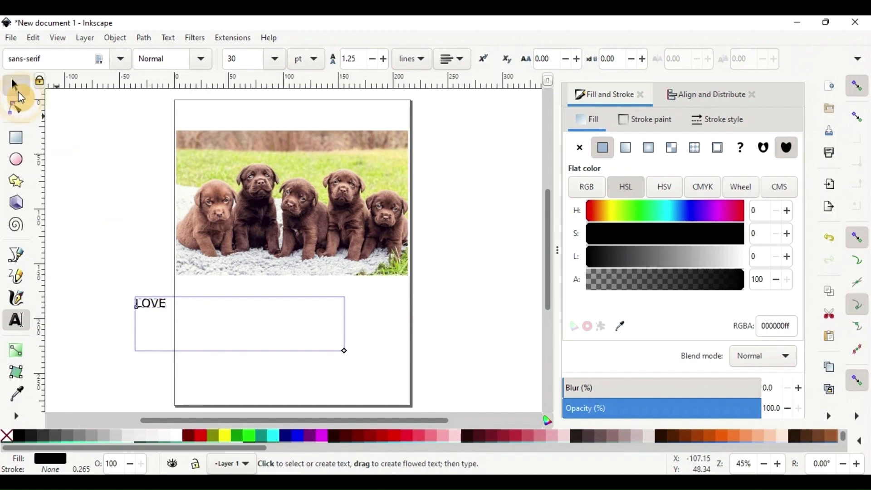
Enlarge the LOVE text and centre it beneath the photo
{"action": "left_click", "coordinate": [15, 84]}
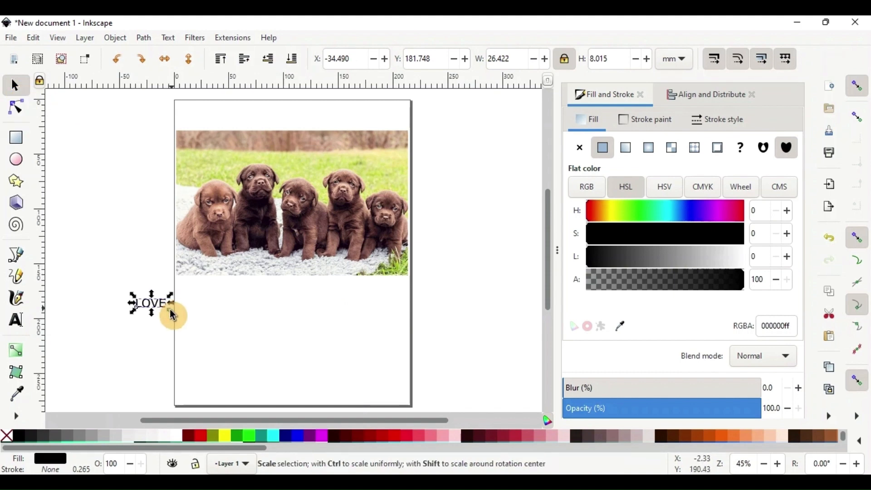
{"action": "left_click_drag", "start_coordinate": [172, 302], "coordinate": [310, 364]}
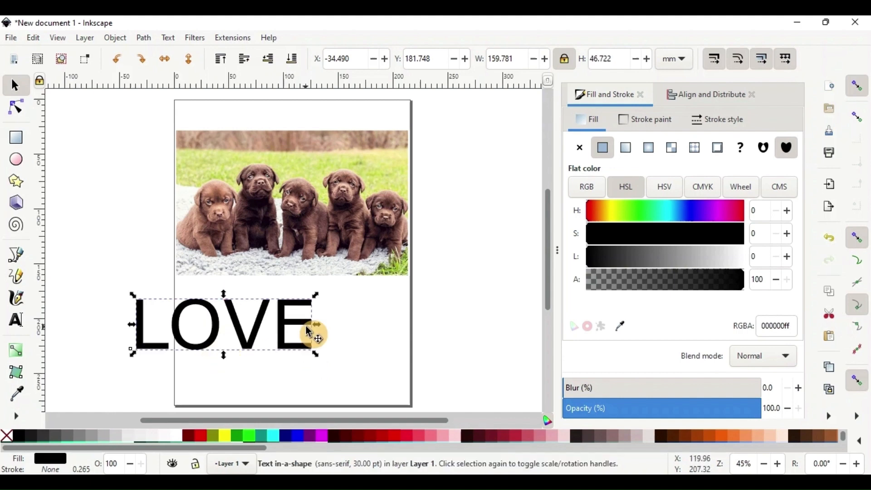
{"action": "left_click_drag", "start_coordinate": [315, 325], "coordinate": [335, 325]}
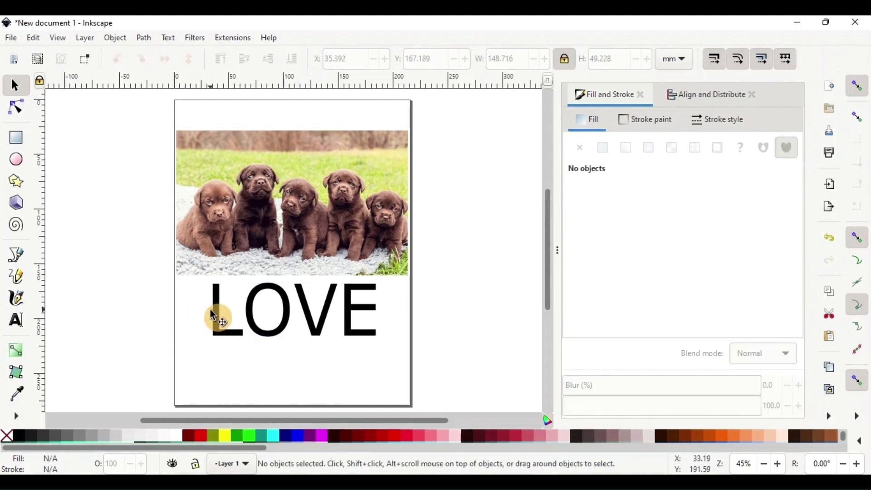
Search the font family for 'smart' to apply the bold outlined smart kid font to LOVE
{"action": "left_click", "coordinate": [15, 320]}
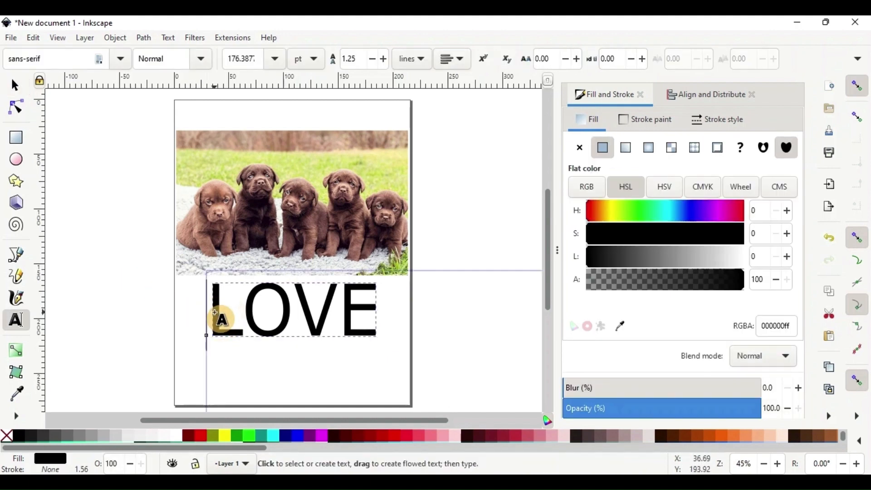
{"action": "mouse_move", "coordinate": [69, 81]}
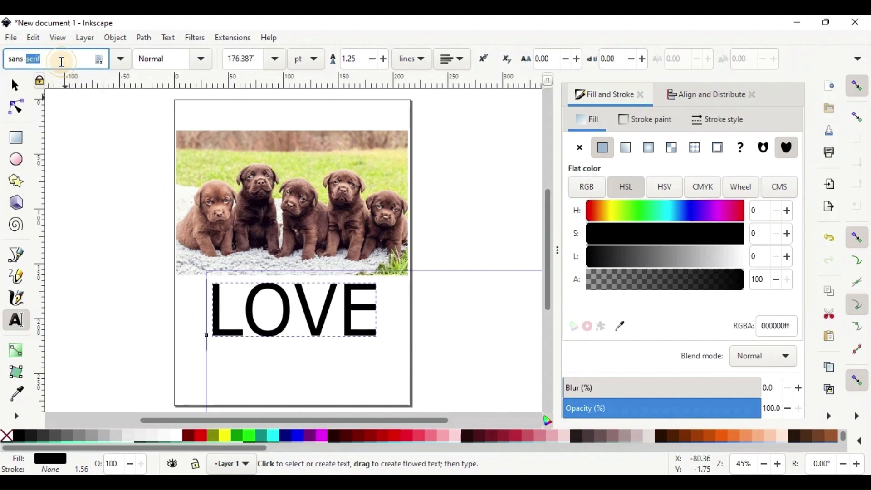
{"action": "type", "text": "smart kid"}
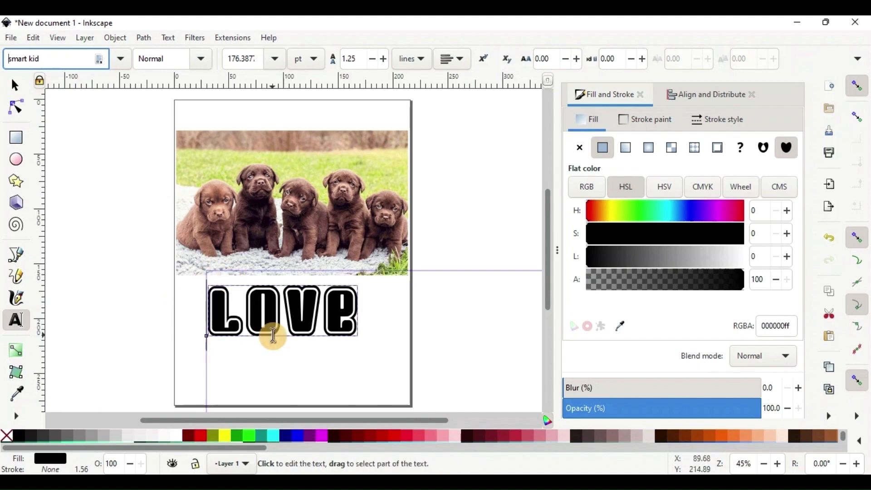
{"action": "left_click", "coordinate": [15, 85]}
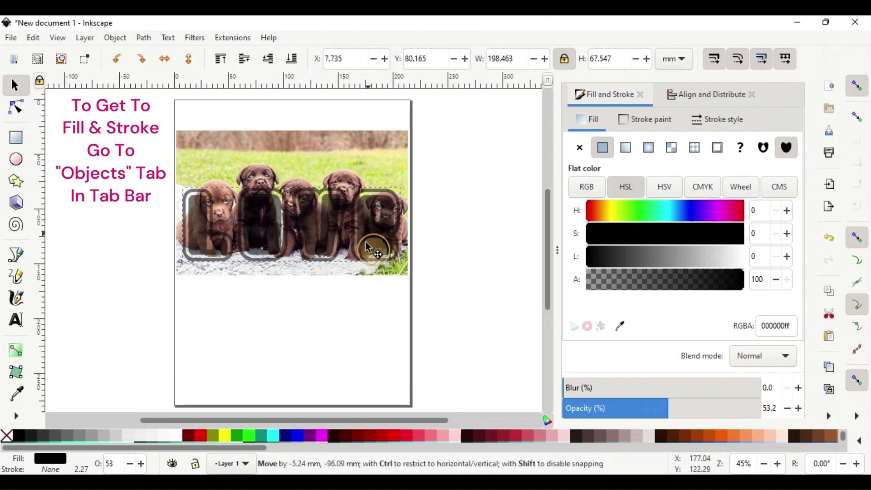
Move LOVE up over the puppies and lower its opacity to about 37%
{"action": "left_click_drag", "start_coordinate": [366, 250], "coordinate": [217, 217]}
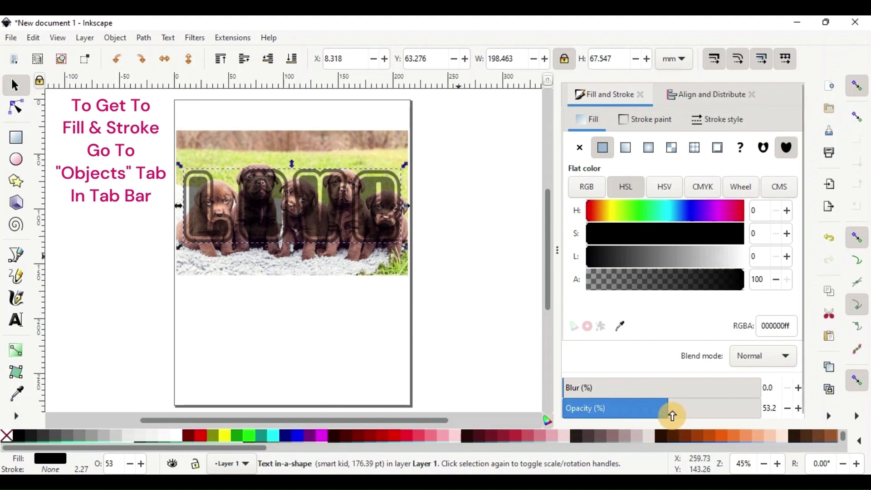
{"action": "left_click_drag", "start_coordinate": [673, 416], "coordinate": [783, 415]}
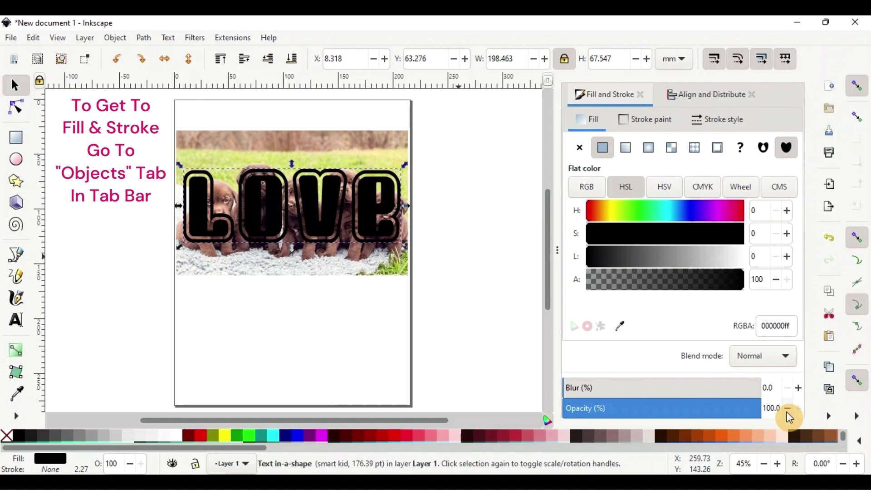
{"action": "left_click_drag", "start_coordinate": [789, 409], "coordinate": [636, 408]}
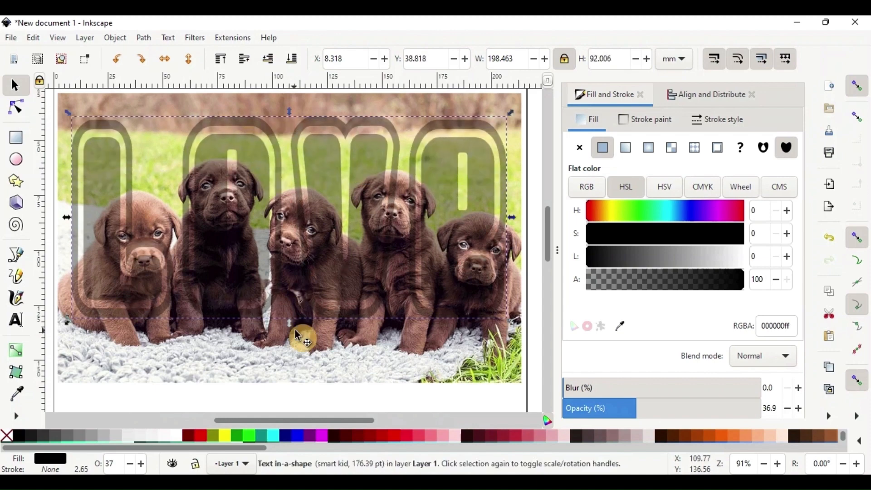
Drag the bottom handle down to make the LOVE letters taller
{"action": "left_click_drag", "start_coordinate": [292, 317], "coordinate": [292, 334]}
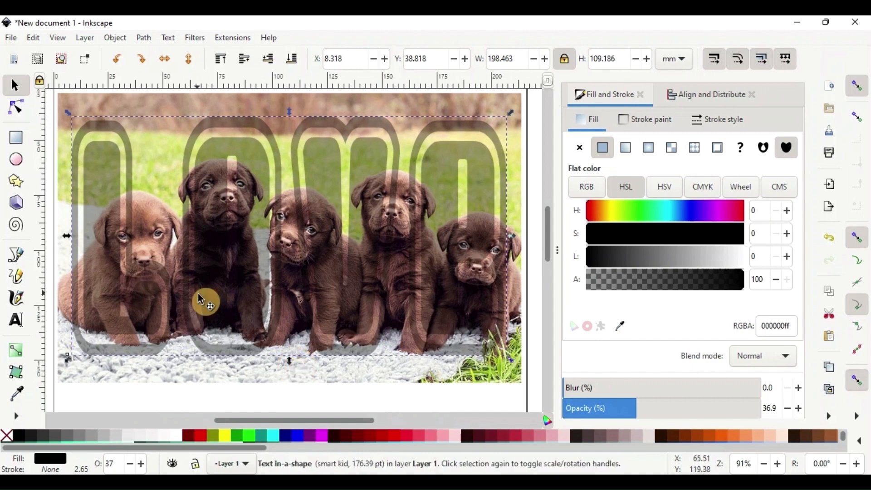
{"action": "mouse_move", "coordinate": [289, 236]}
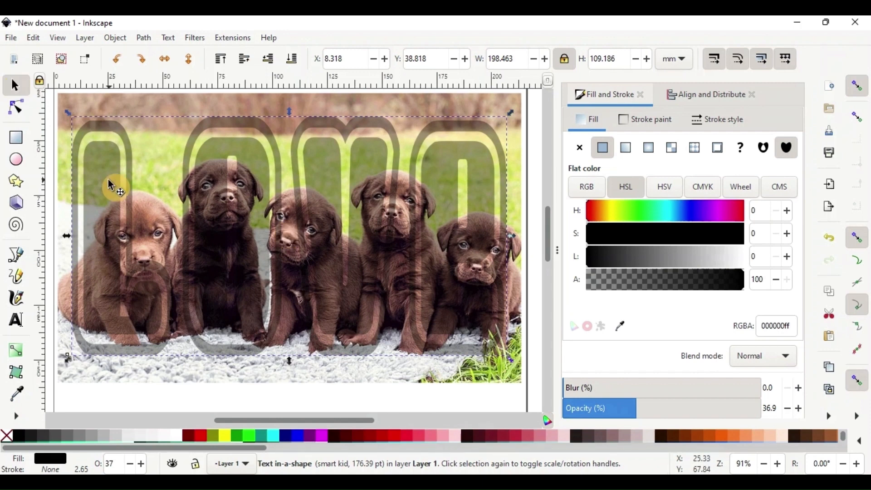
Reduce the LOVE letter spacing in four small decrements
{"action": "left_click", "coordinate": [16, 321]}
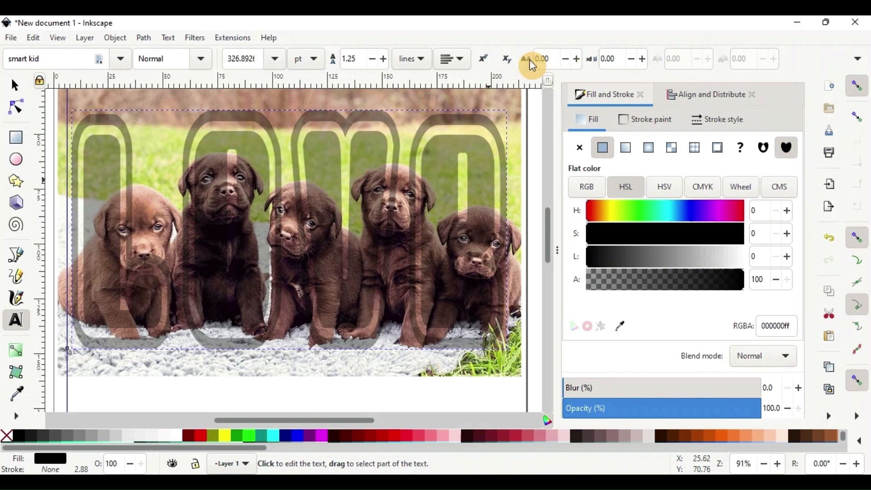
{"action": "mouse_move", "coordinate": [532, 59]}
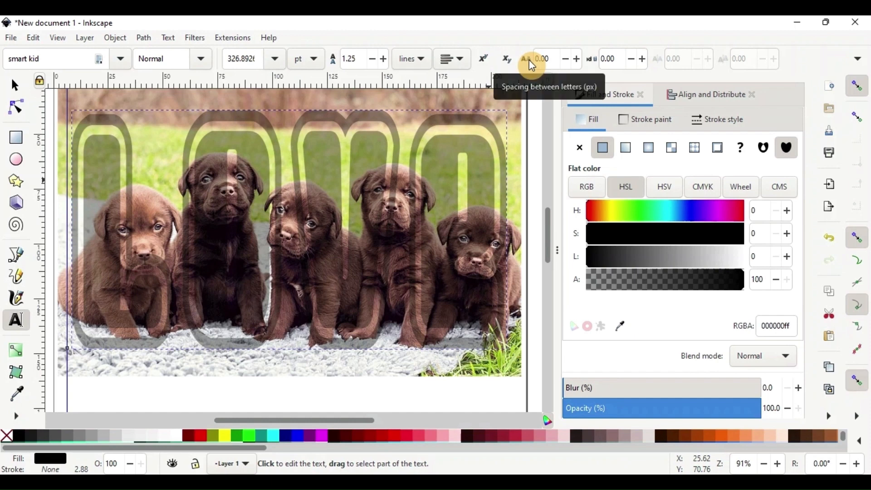
{"action": "left_click", "coordinate": [566, 59]}
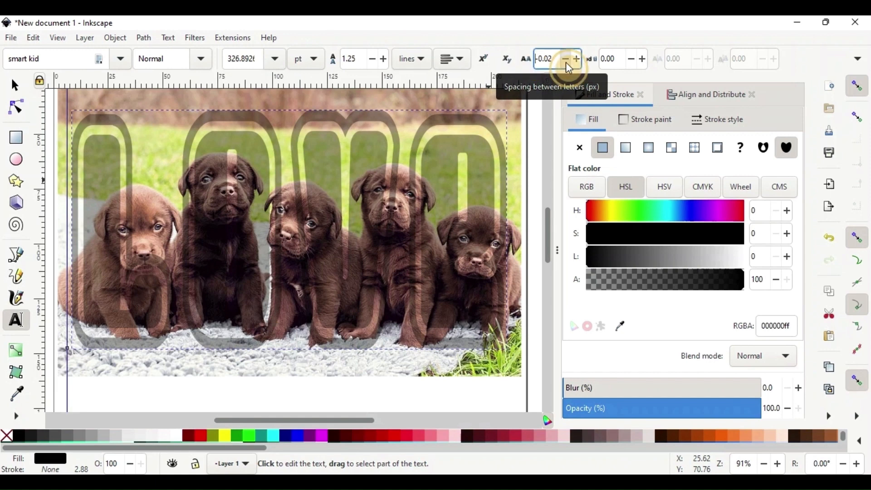
{"action": "left_click", "coordinate": [565, 59]}
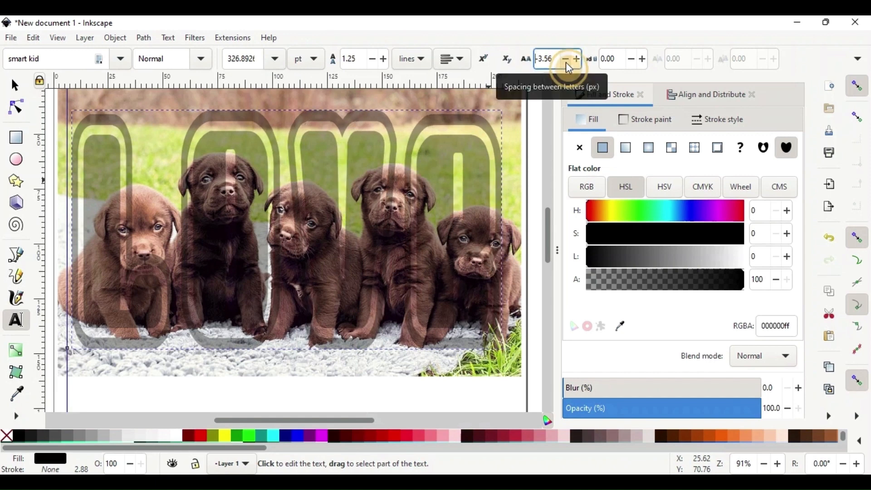
{"action": "left_click", "coordinate": [566, 58]}
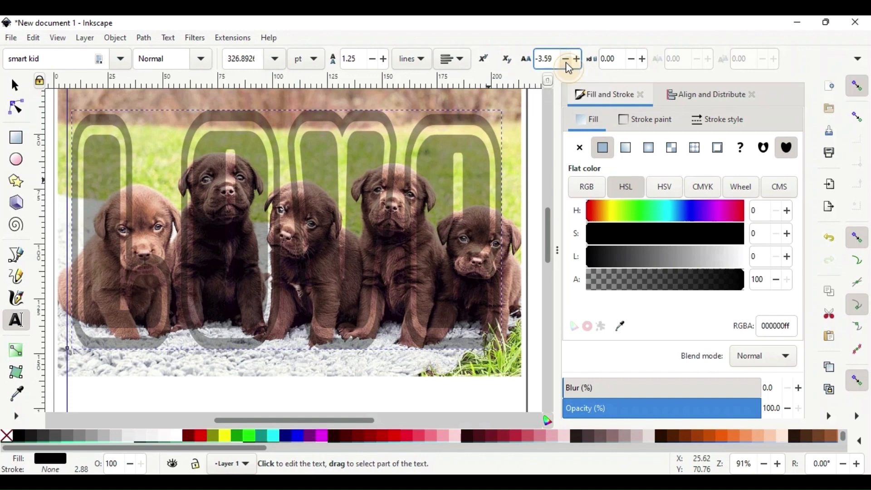
{"action": "left_click", "coordinate": [566, 59]}
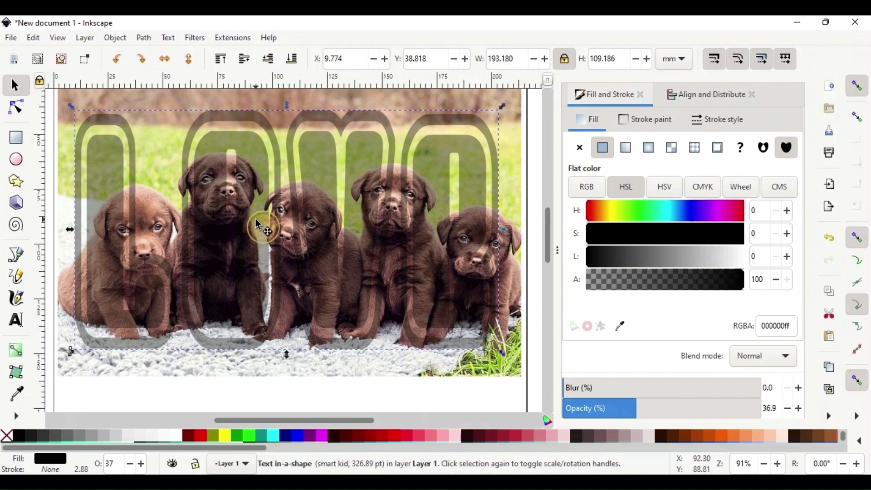
Adjust the letters' position, height and width to fit inside the photo edges
{"action": "left_click_drag", "start_coordinate": [267, 231], "coordinate": [258, 215]}
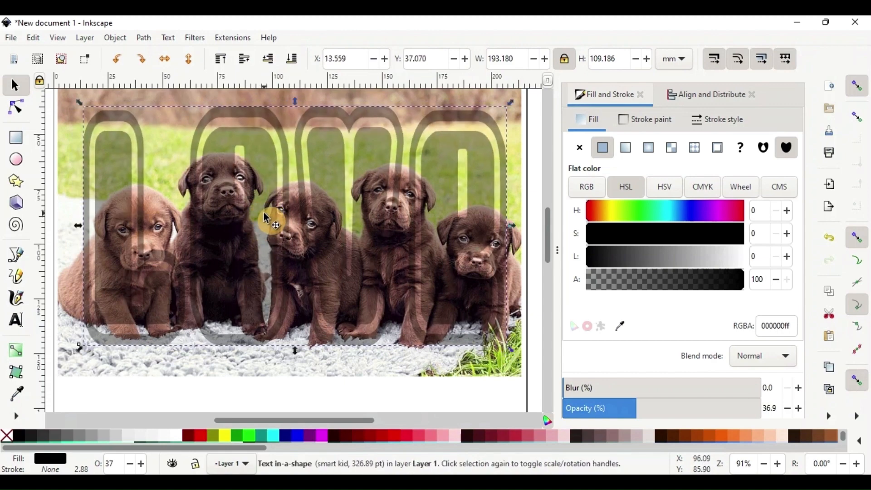
{"action": "mouse_move", "coordinate": [494, 264]}
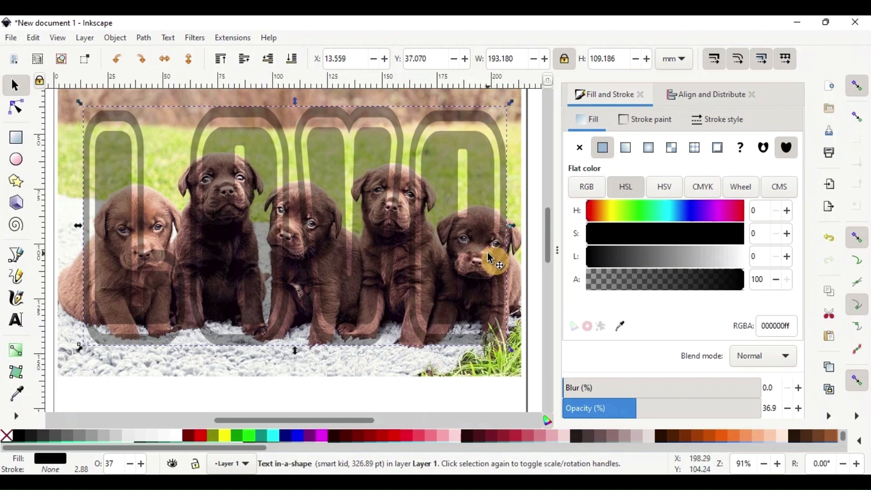
{"action": "mouse_move", "coordinate": [479, 278]}
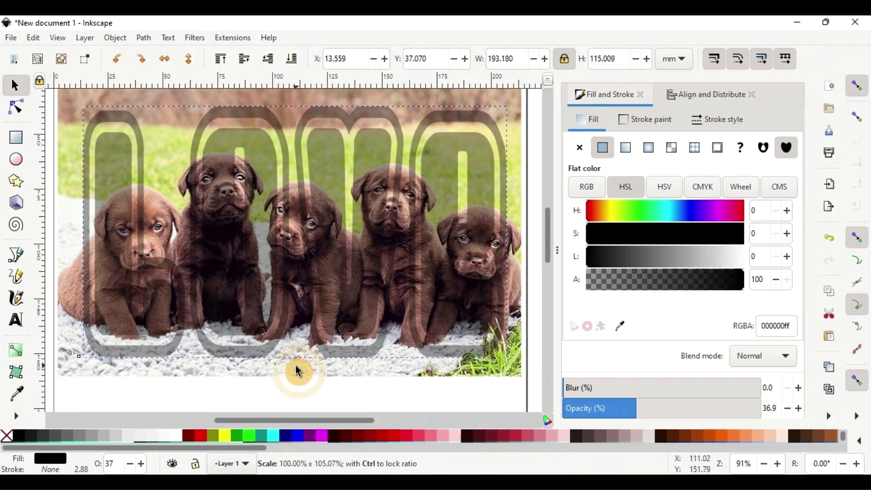
{"action": "left_click_drag", "start_coordinate": [298, 369], "coordinate": [300, 380]}
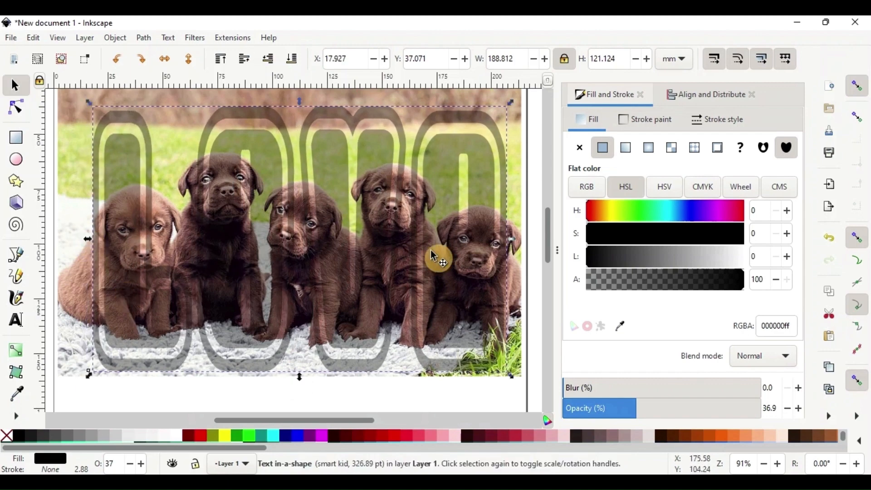
{"action": "mouse_move", "coordinate": [517, 253]}
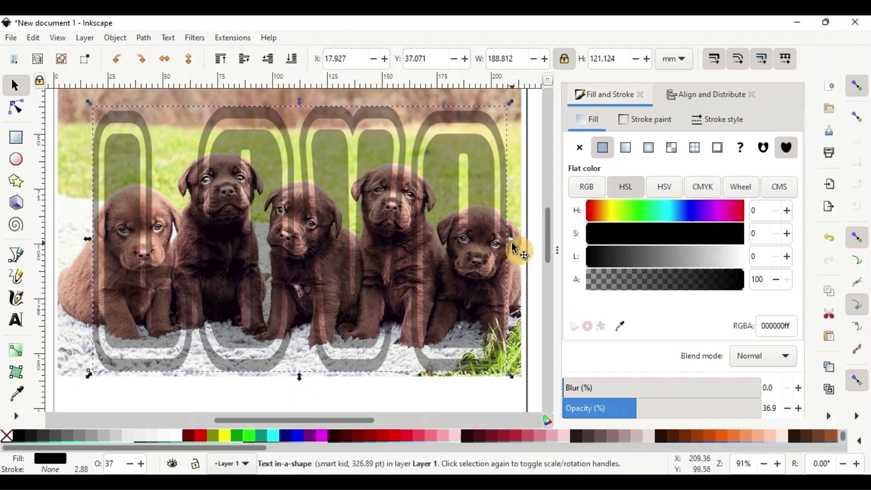
{"action": "left_click_drag", "start_coordinate": [510, 238], "coordinate": [517, 245]}
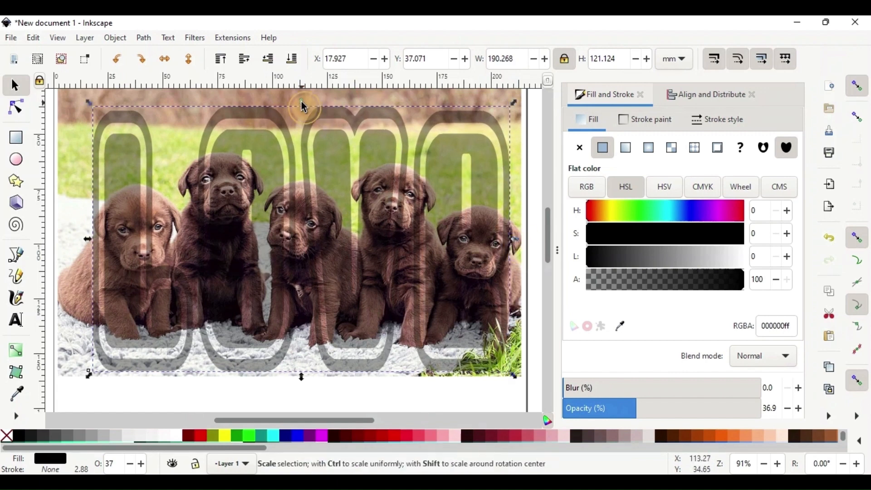
{"action": "left_click_drag", "start_coordinate": [302, 103], "coordinate": [302, 121]}
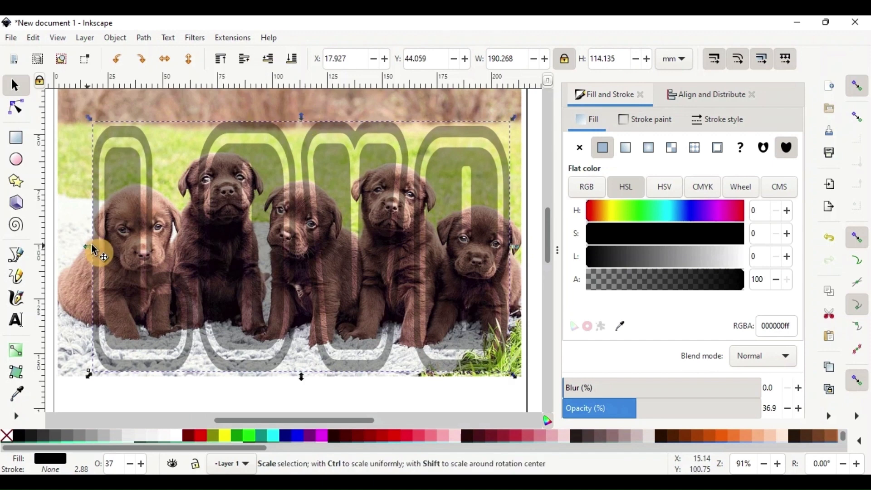
{"action": "left_click_drag", "start_coordinate": [89, 248], "coordinate": [95, 250]}
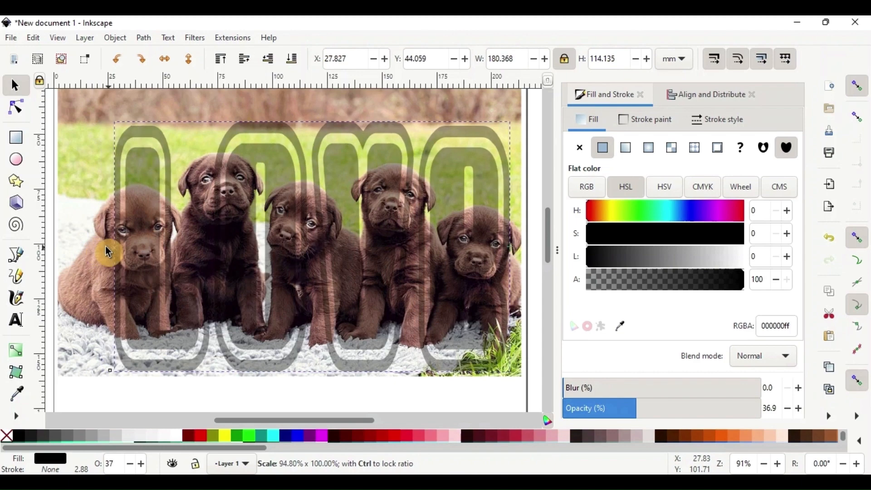
{"action": "left_click_drag", "start_coordinate": [109, 252], "coordinate": [116, 253]}
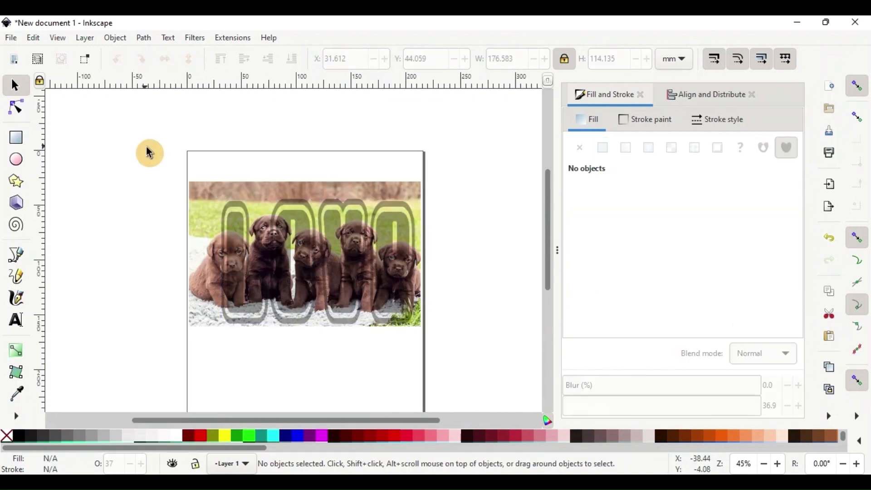
{"action": "mouse_move", "coordinate": [172, 176]}
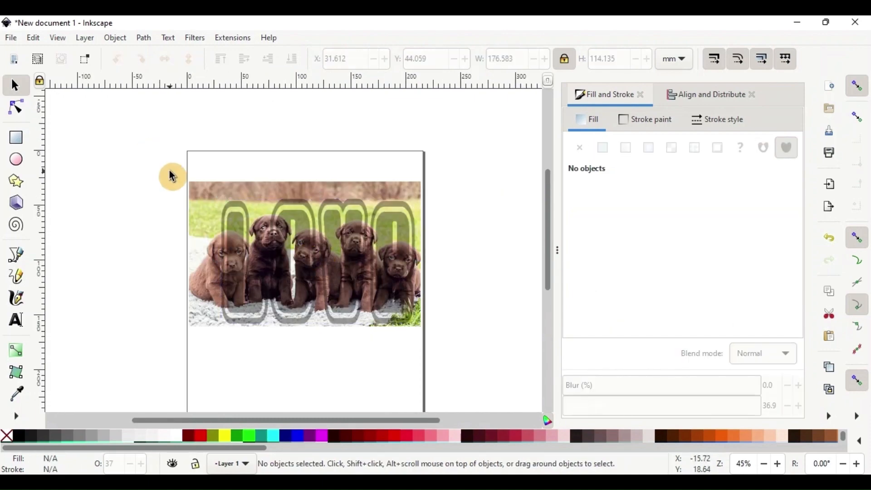
Rubber-band select both the puppy photo and the LOVE letters
{"action": "left_click_drag", "start_coordinate": [172, 176], "coordinate": [302, 256]}
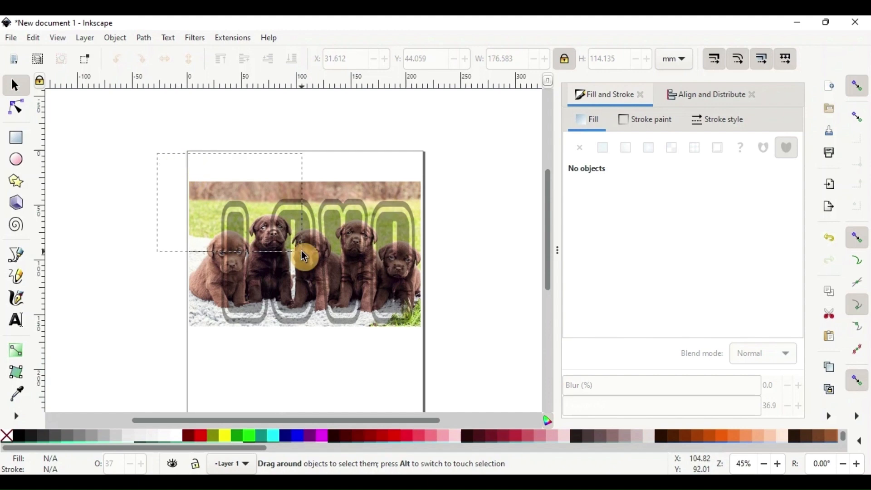
{"action": "left_click_drag", "start_coordinate": [303, 255], "coordinate": [464, 361]}
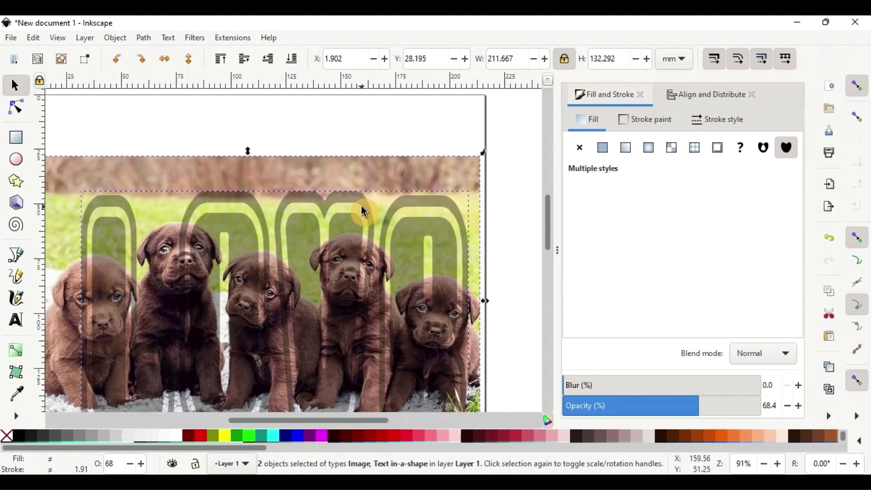
{"action": "mouse_move", "coordinate": [425, 178]}
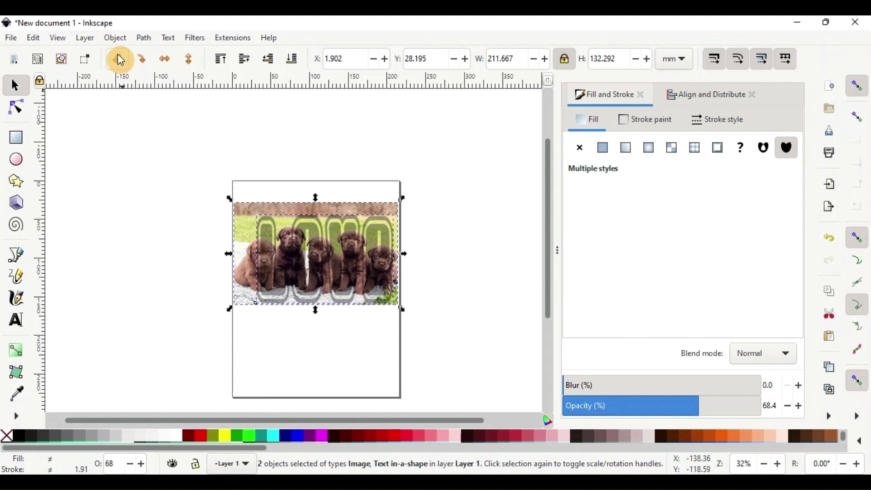
Apply Object > Clip > Set, then reposition the clipped puppy lettering
{"action": "left_click", "coordinate": [115, 38]}
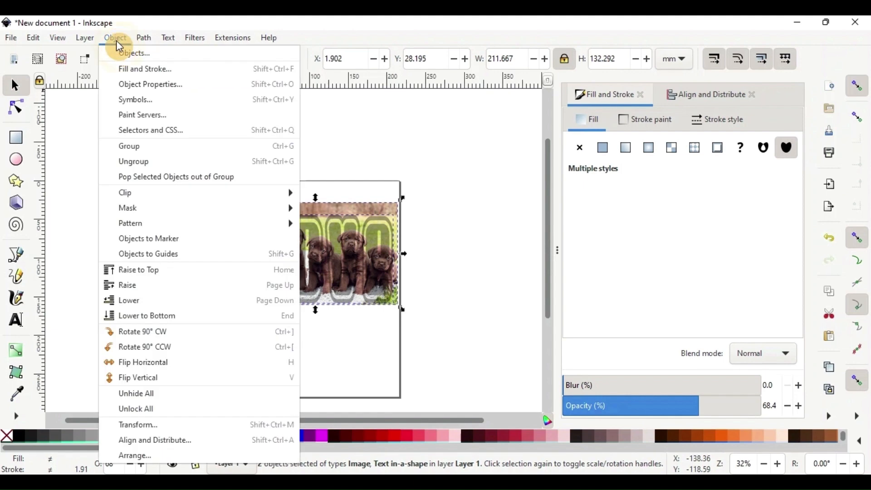
{"action": "mouse_move", "coordinate": [153, 192]}
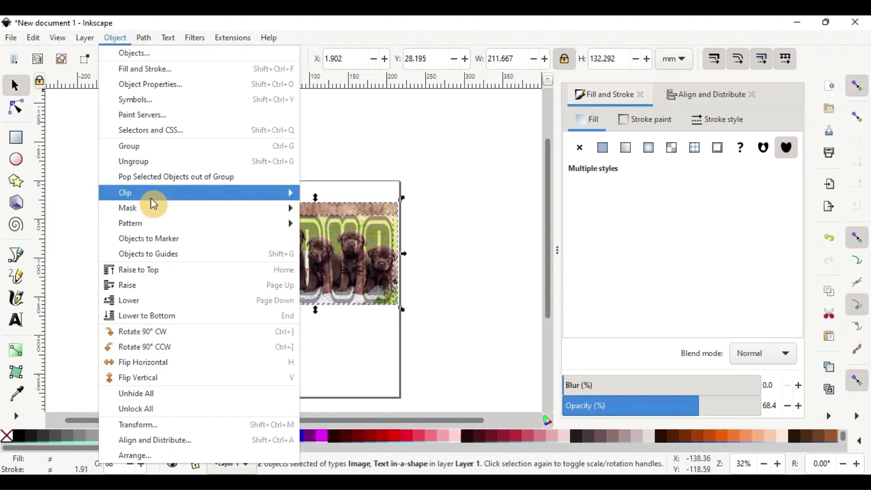
{"action": "mouse_move", "coordinate": [283, 203]}
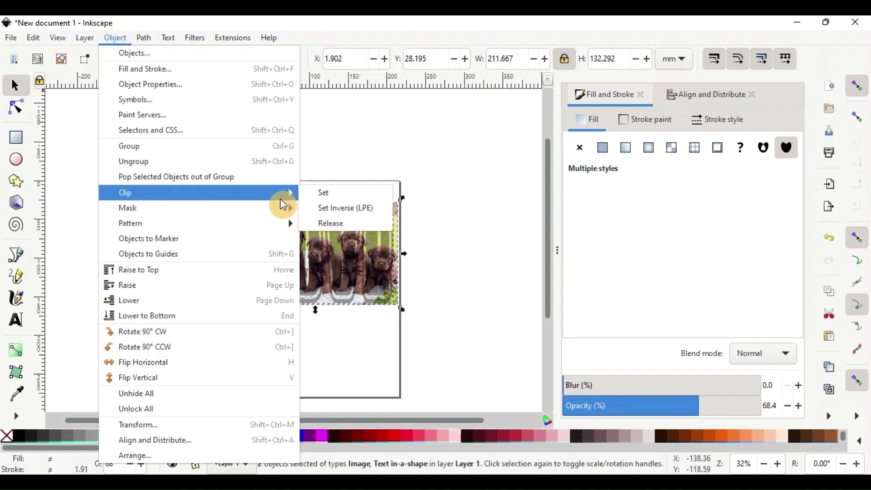
{"action": "left_click", "coordinate": [323, 193]}
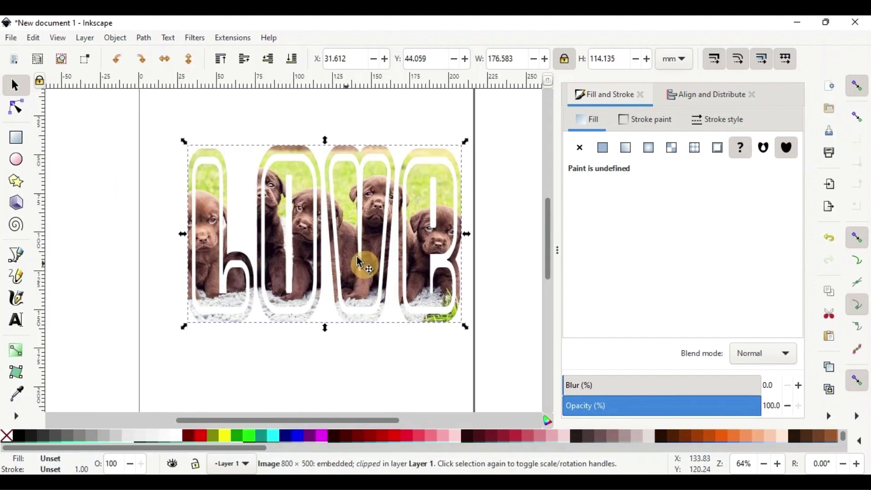
{"action": "left_click_drag", "start_coordinate": [356, 266], "coordinate": [339, 250]}
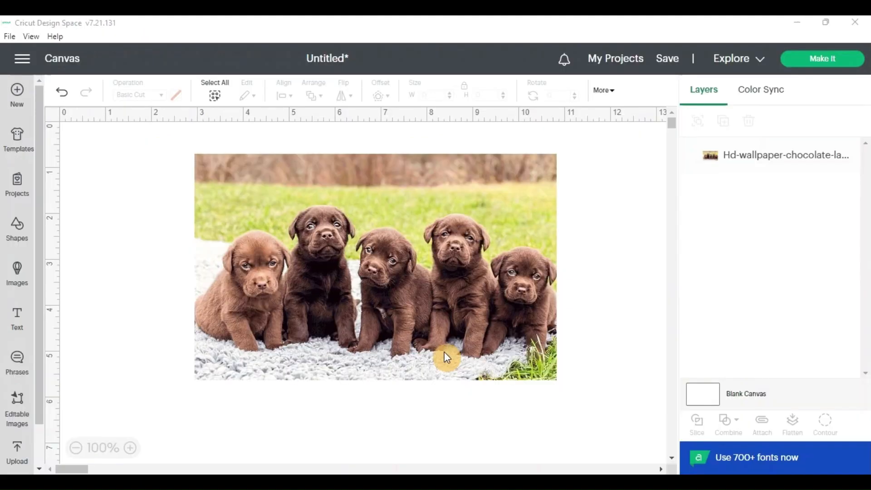
{"action": "mouse_move", "coordinate": [221, 262]}
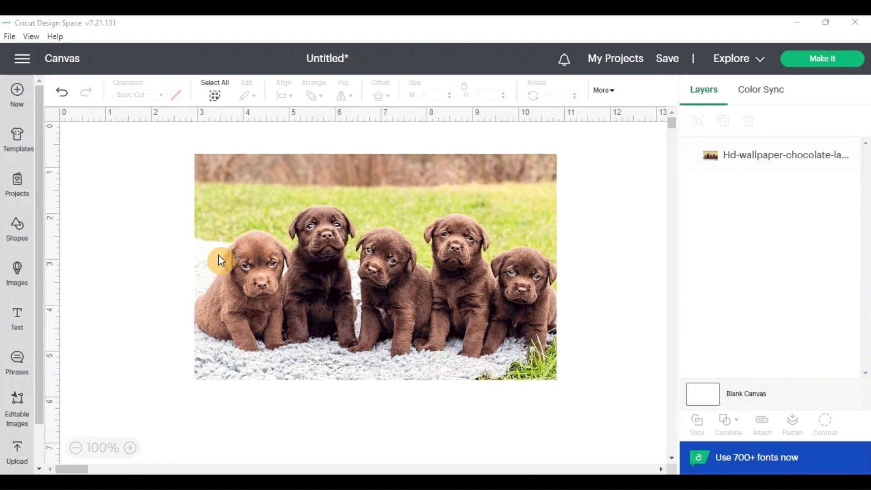
{"action": "mouse_move", "coordinate": [440, 268]}
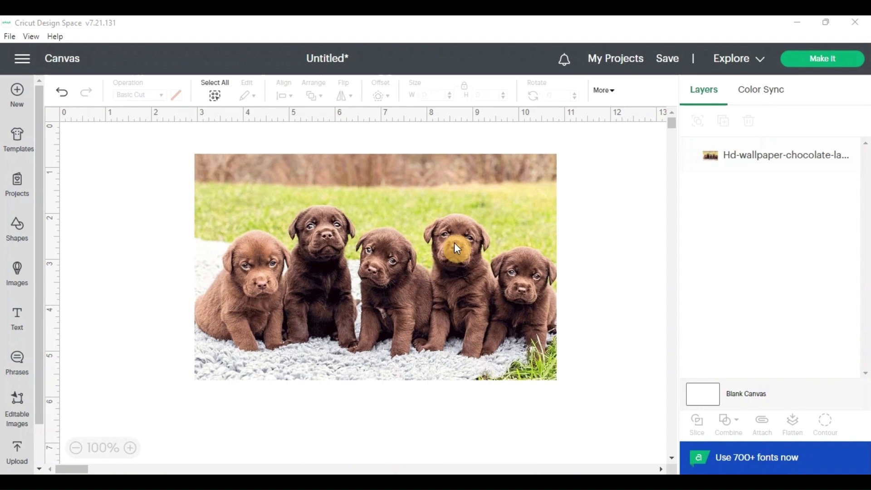
{"action": "mouse_move", "coordinate": [580, 228]}
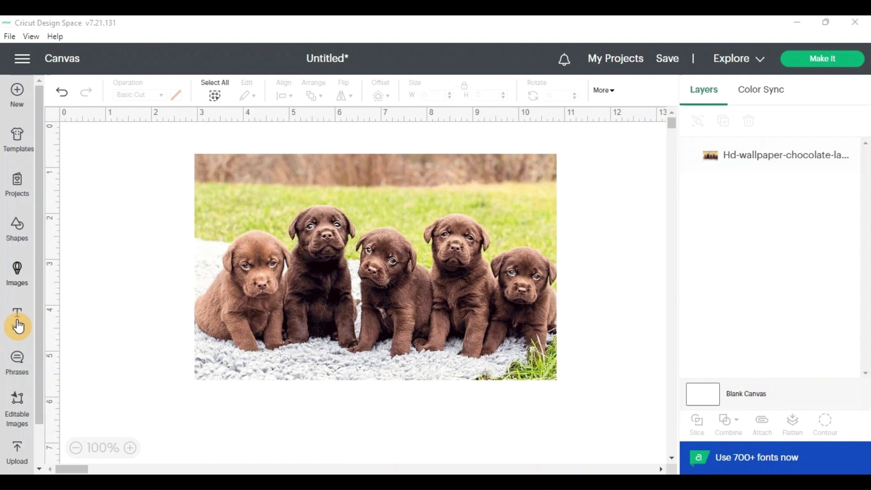
Place a new text layer on the canvas reading LOVE
{"action": "left_click", "coordinate": [16, 311]}
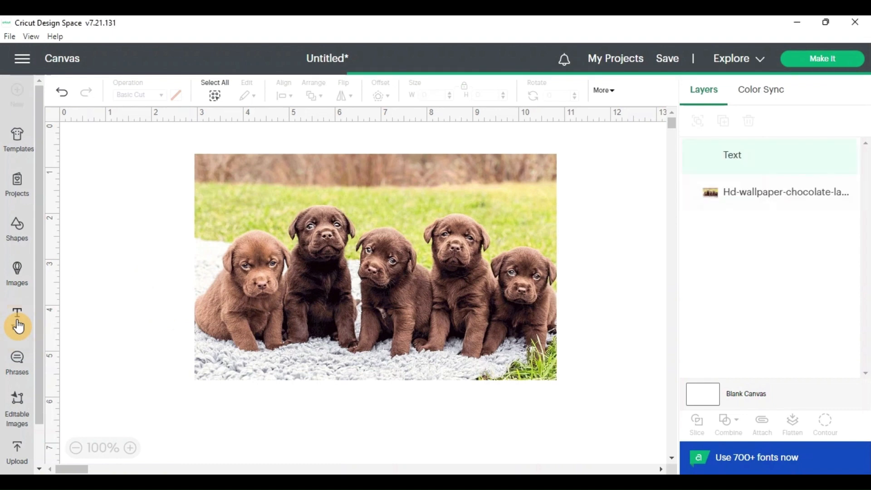
{"action": "left_click", "coordinate": [17, 317]}
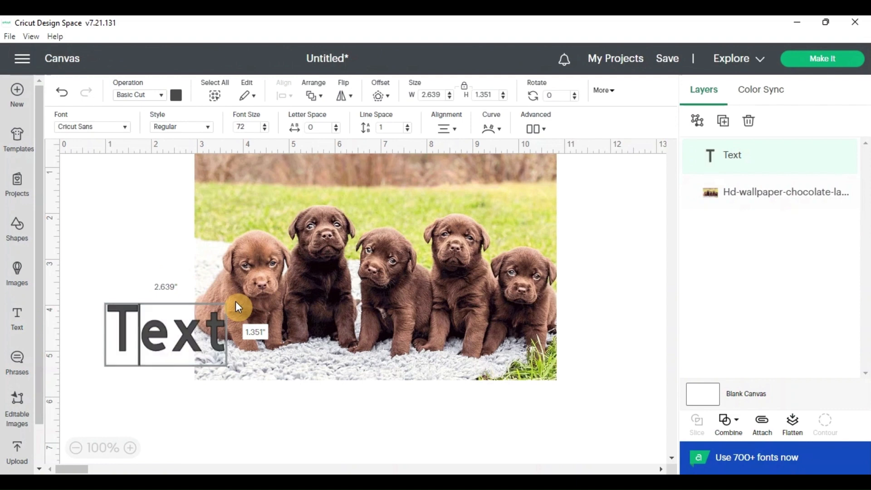
{"action": "type", "text": "LOVE"}
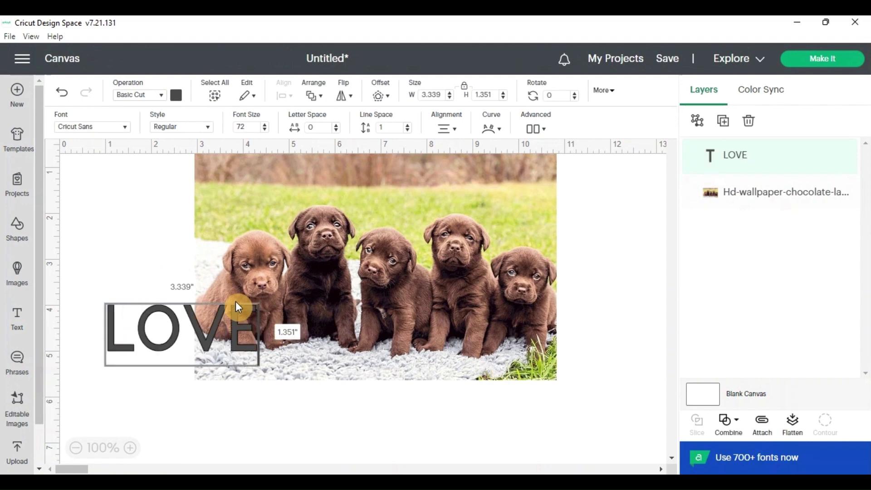
{"action": "mouse_move", "coordinate": [109, 132]}
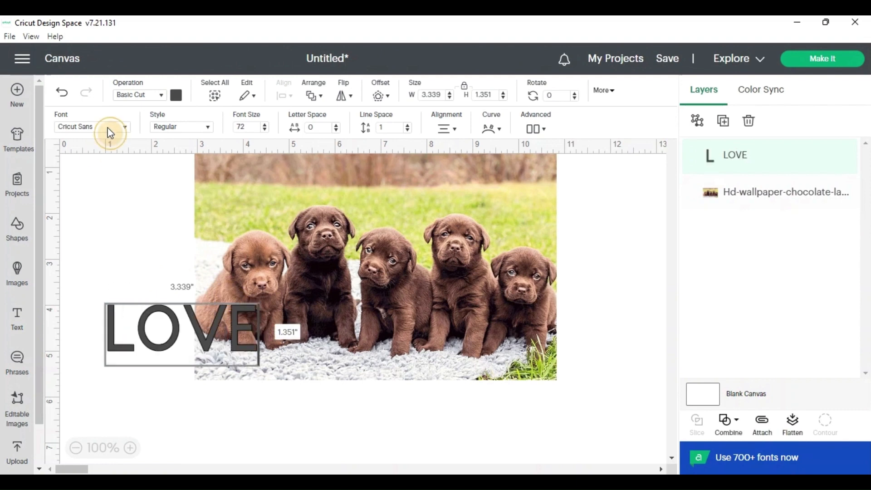
Search the System fonts for 'smart' to set LOVE in smart kid
{"action": "left_click", "coordinate": [92, 126]}
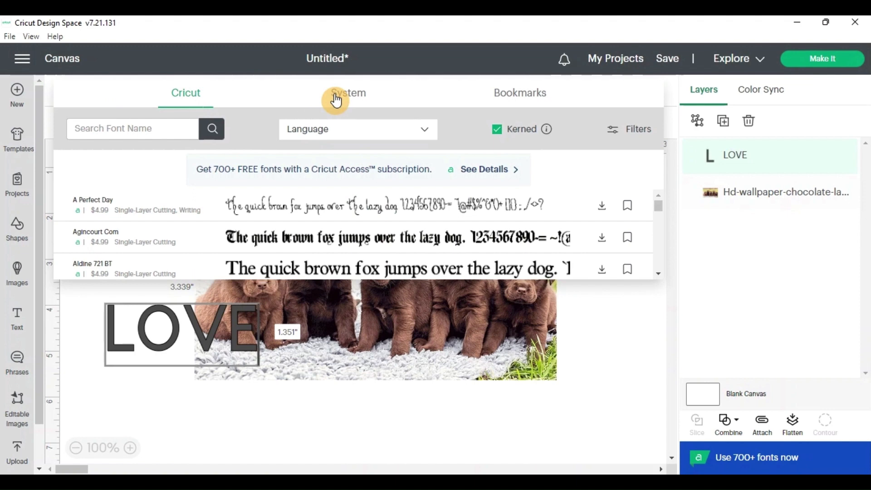
{"action": "mouse_move", "coordinate": [198, 114]}
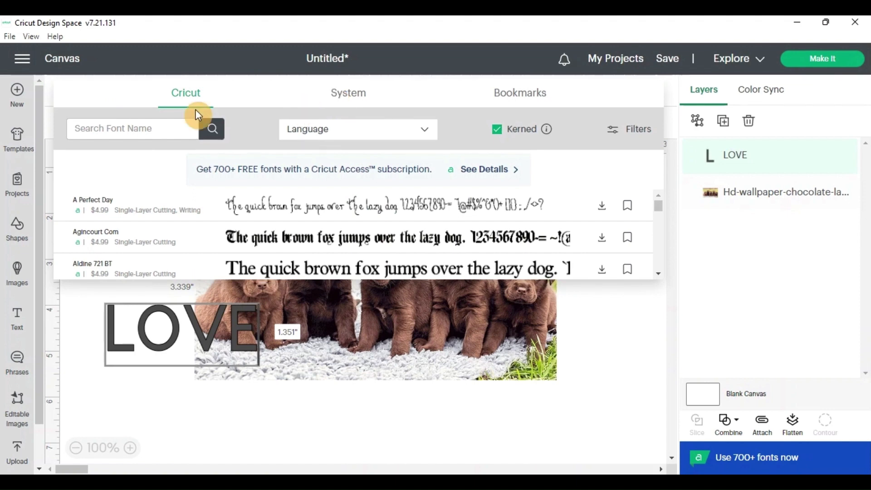
{"action": "mouse_move", "coordinate": [336, 108]}
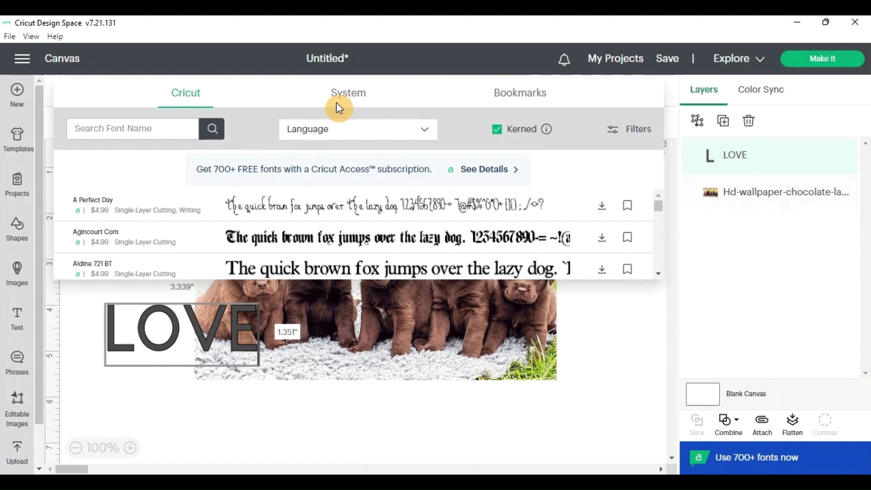
{"action": "mouse_move", "coordinate": [349, 99]}
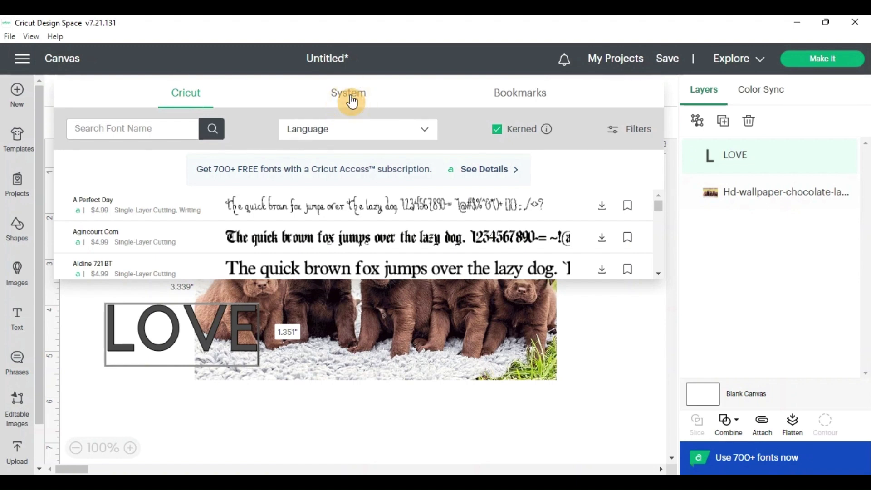
{"action": "left_click", "coordinate": [349, 93]}
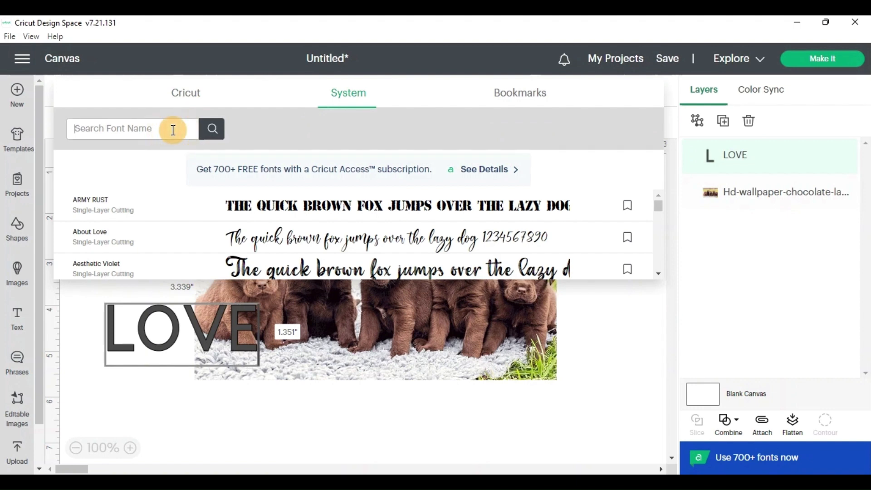
{"action": "type", "text": "smart kid"}
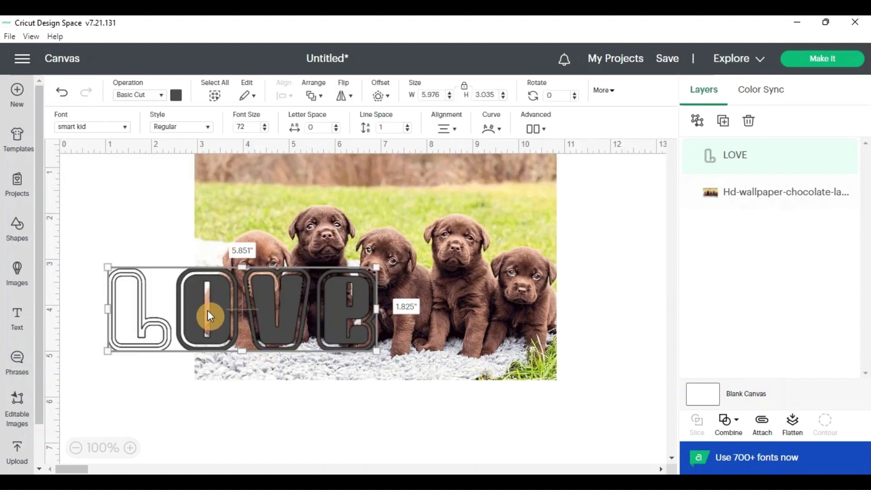
Move the outlined LOVE letters up and right so they sit centred over the puppies
{"action": "left_click_drag", "start_coordinate": [210, 316], "coordinate": [193, 278]}
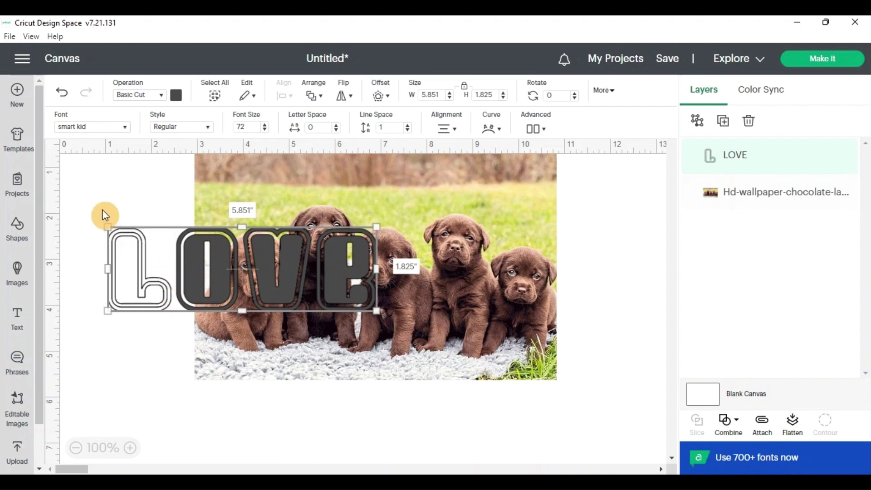
{"action": "mouse_move", "coordinate": [277, 271]}
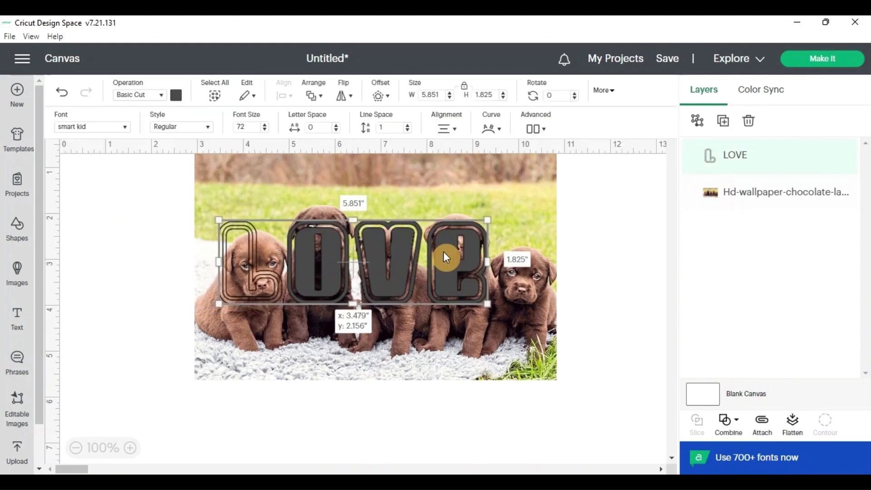
{"action": "left_click_drag", "start_coordinate": [445, 257], "coordinate": [455, 257]}
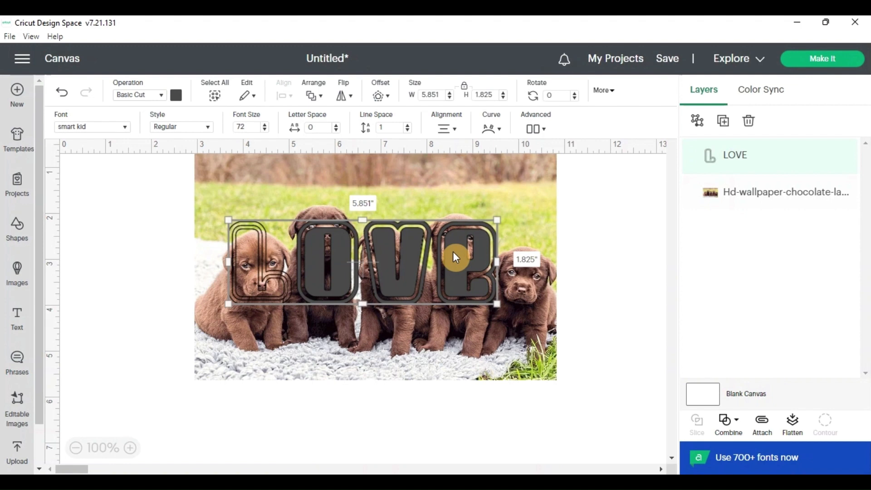
{"action": "mouse_move", "coordinate": [268, 205]}
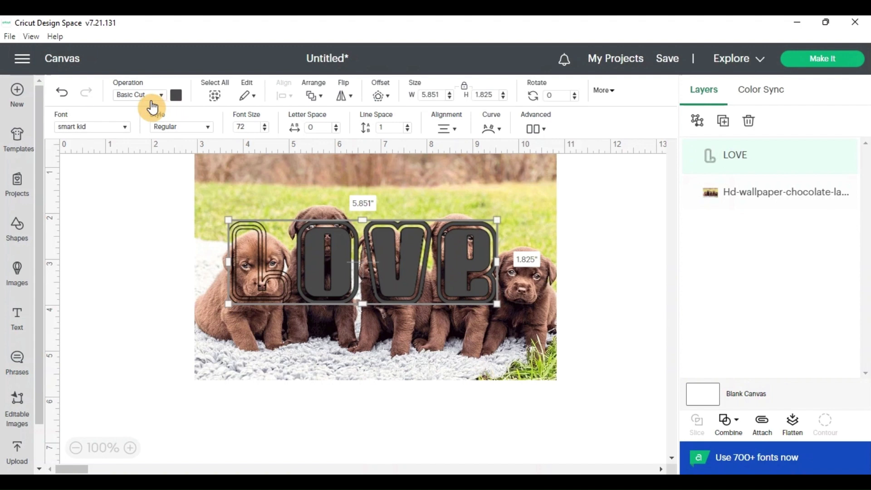
Set LOVE's operation to Pen and enlarge it to span the puppy photo
{"action": "left_click", "coordinate": [139, 94]}
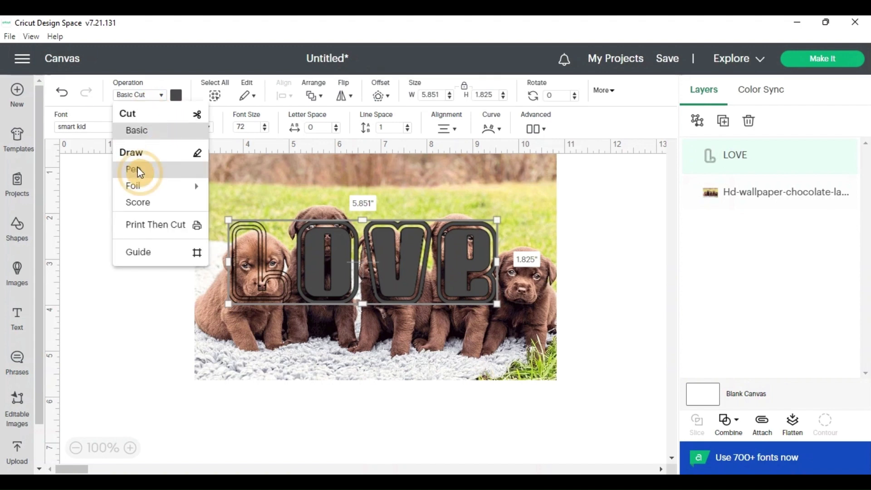
{"action": "left_click", "coordinate": [132, 168]}
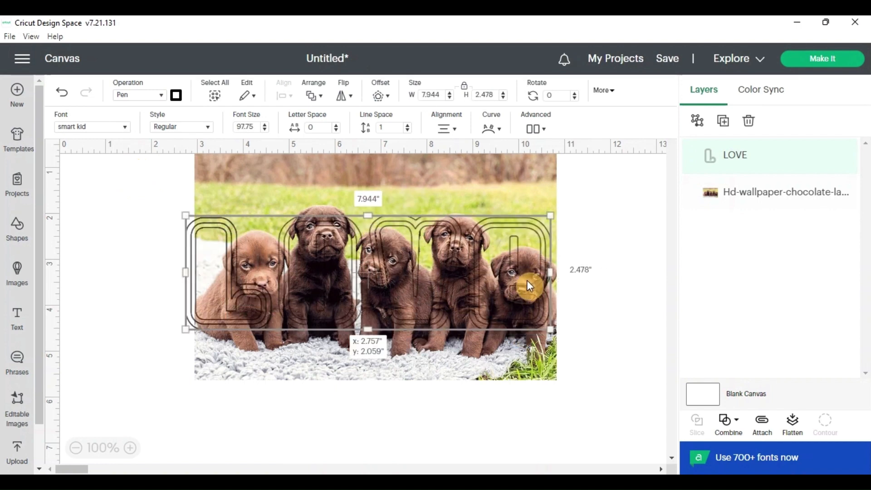
{"action": "left_click_drag", "start_coordinate": [528, 286], "coordinate": [544, 330]}
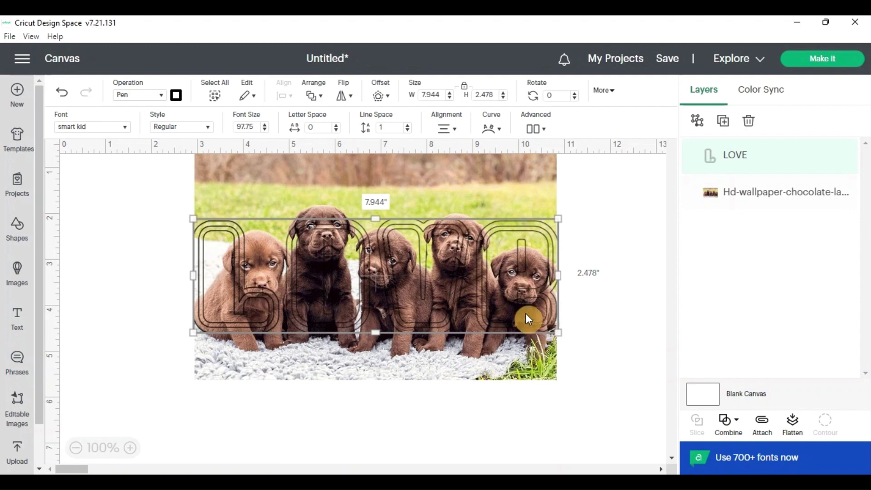
{"action": "mouse_move", "coordinate": [309, 141]}
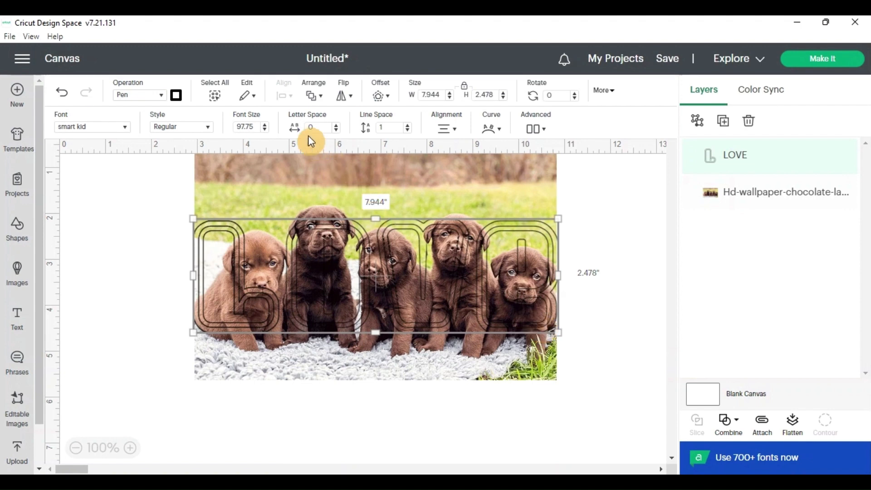
{"action": "mouse_move", "coordinate": [336, 126]}
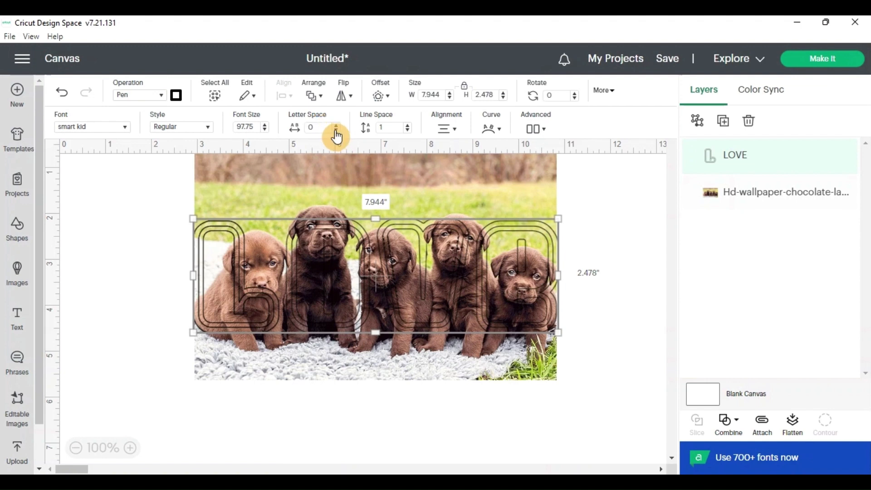
Tighten LOVE's letter spacing to -1.1 and widen the text box back to one line
{"action": "left_click", "coordinate": [336, 131]}
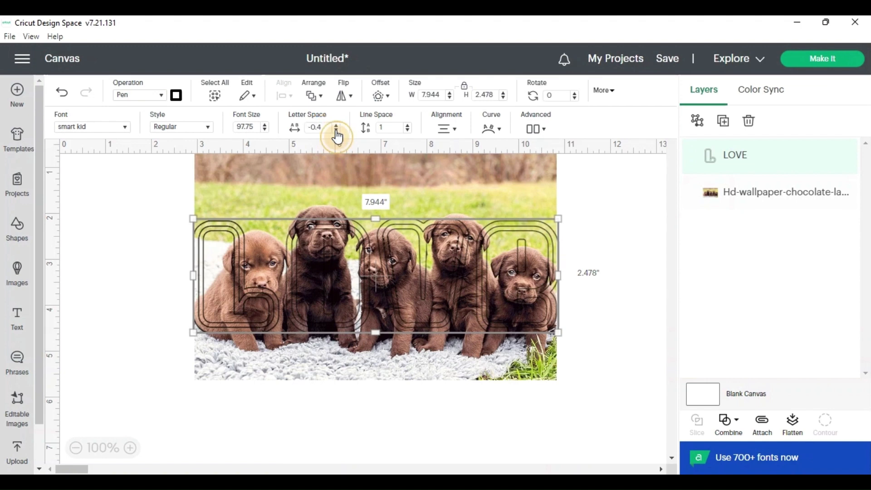
{"action": "left_click", "coordinate": [336, 130]}
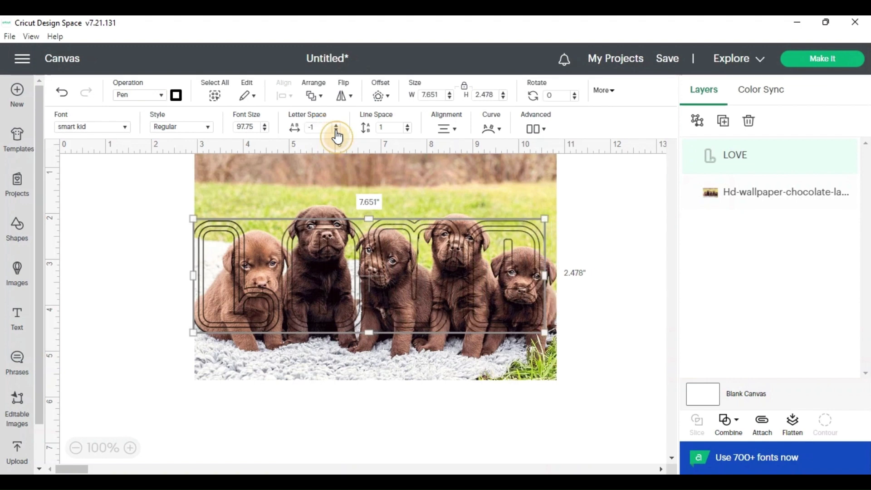
{"action": "left_click", "coordinate": [336, 132]}
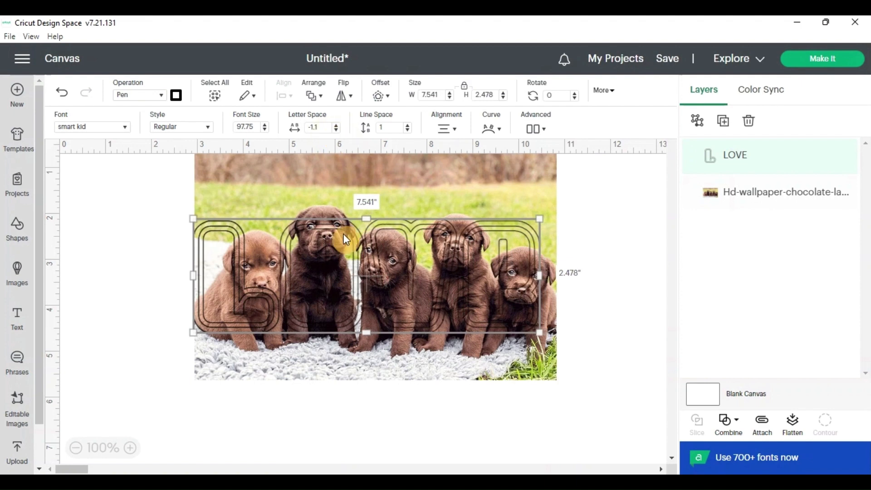
{"action": "left_click_drag", "start_coordinate": [344, 239], "coordinate": [355, 276]}
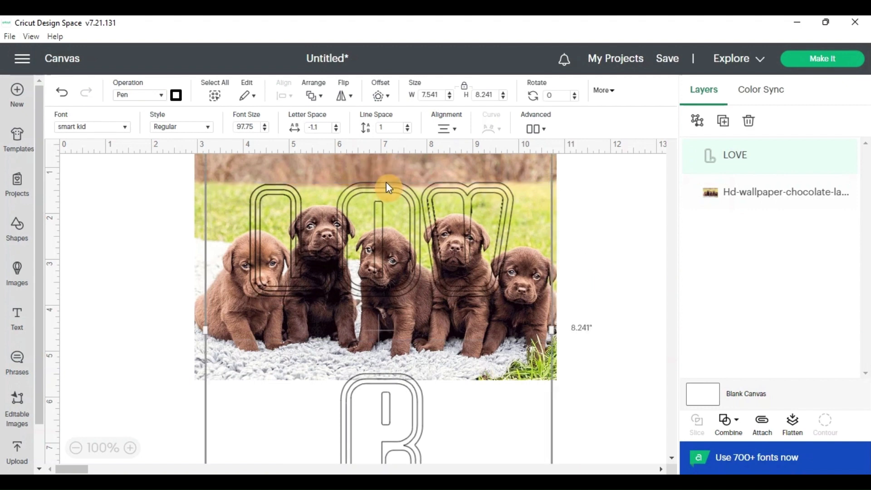
{"action": "mouse_move", "coordinate": [530, 262]}
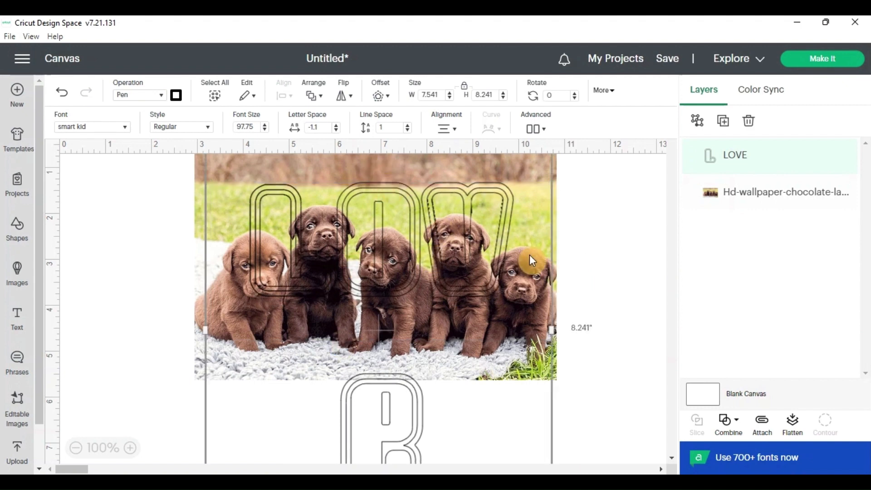
{"action": "mouse_move", "coordinate": [492, 257]}
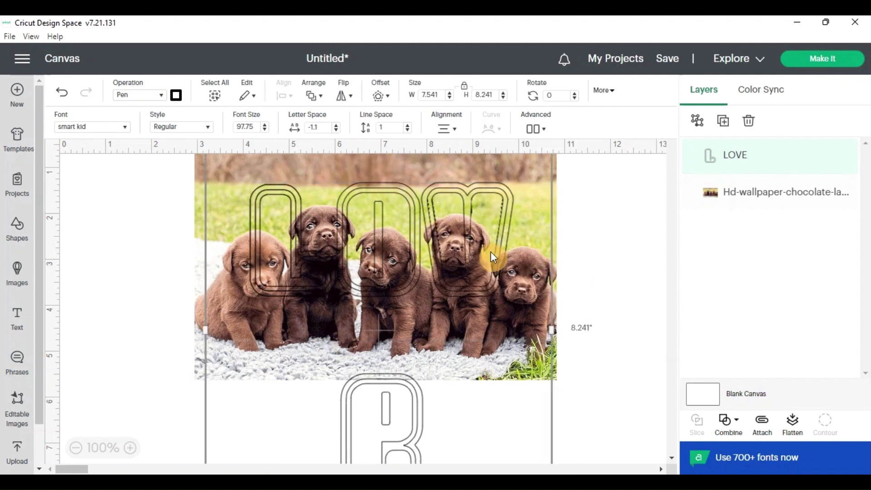
{"action": "mouse_move", "coordinate": [356, 406]}
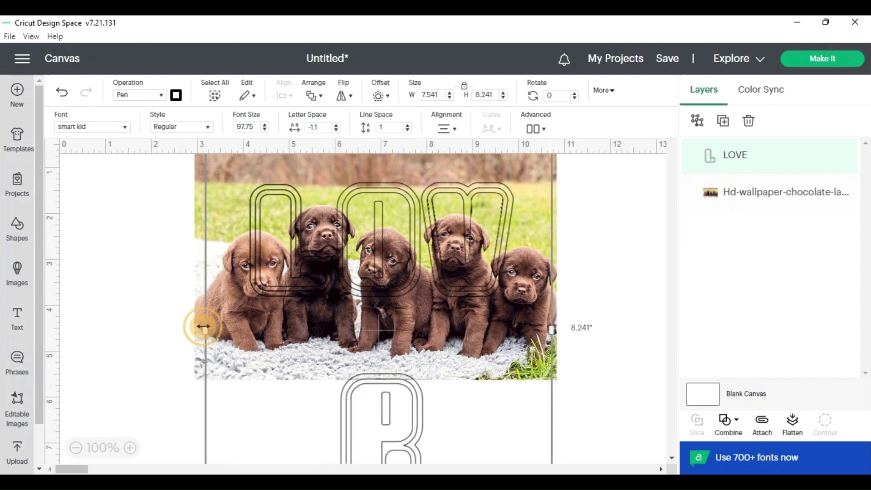
{"action": "left_click_drag", "start_coordinate": [202, 326], "coordinate": [161, 329]}
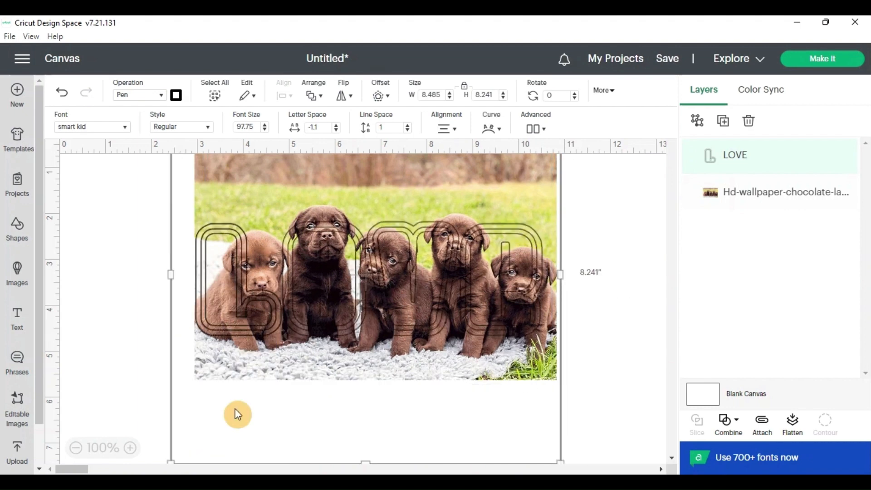
{"action": "mouse_move", "coordinate": [294, 374]}
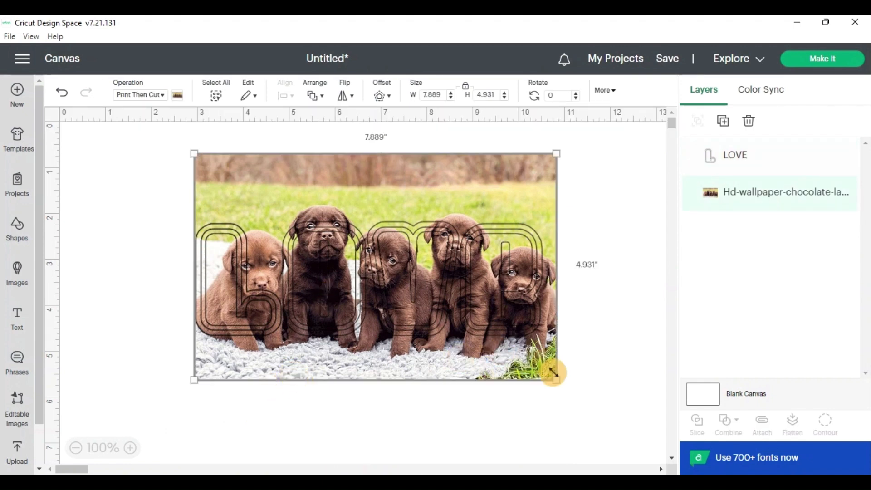
Scale the puppy photo to about 8.3 by 5.2 inches and position it under LOVE
{"action": "left_click_drag", "start_coordinate": [555, 373], "coordinate": [580, 403]}
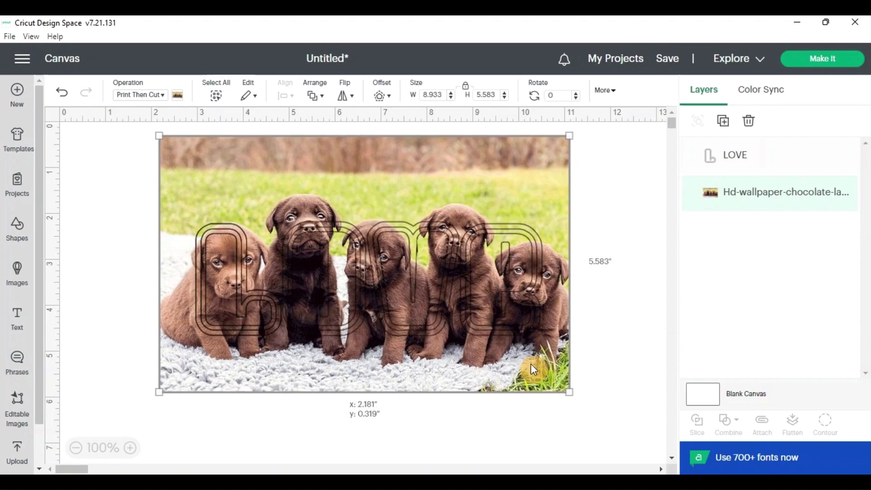
{"action": "left_click_drag", "start_coordinate": [364, 262], "coordinate": [350, 248]}
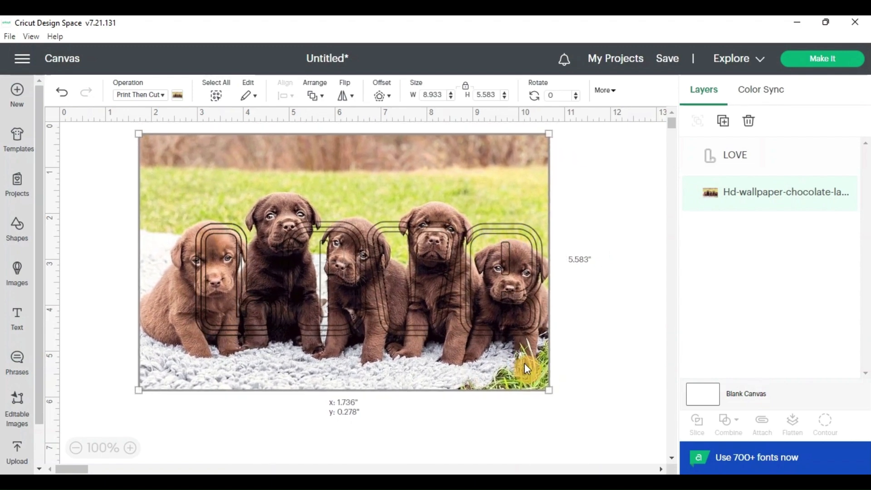
{"action": "left_click_drag", "start_coordinate": [524, 370], "coordinate": [530, 373]}
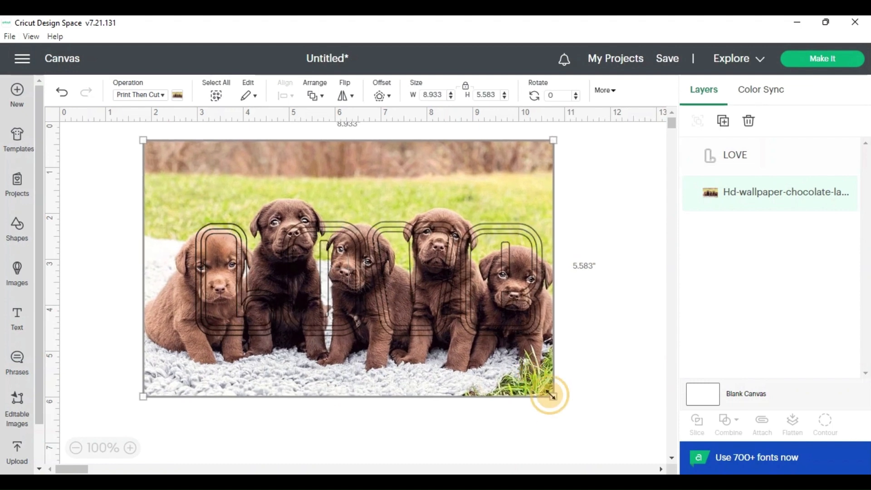
{"action": "left_click_drag", "start_coordinate": [553, 396], "coordinate": [525, 378]}
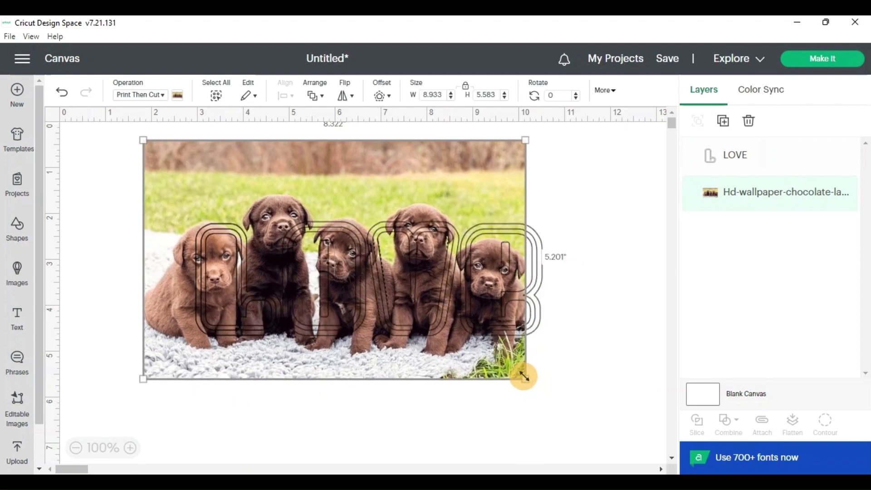
{"action": "left_click_drag", "start_coordinate": [524, 377], "coordinate": [546, 381]}
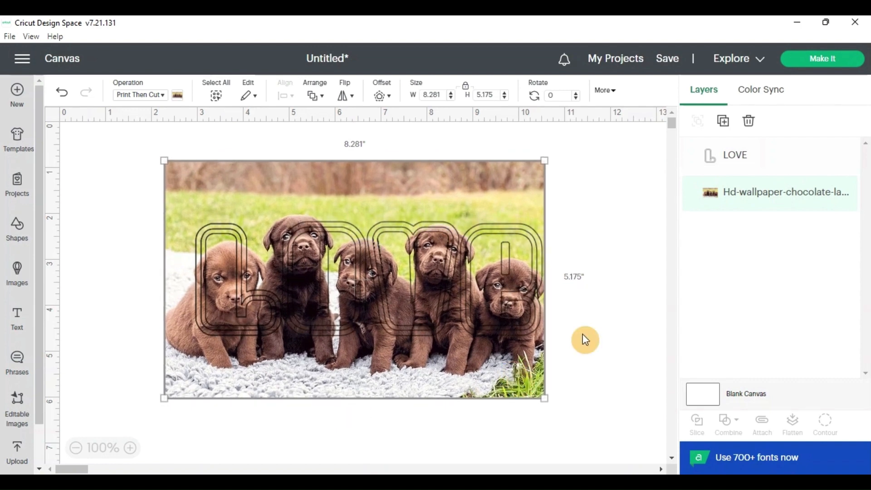
{"action": "mouse_move", "coordinate": [599, 323]}
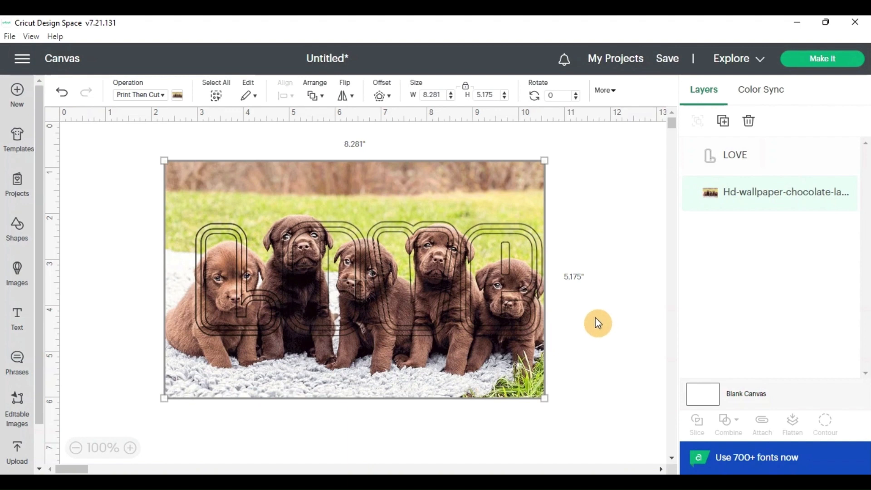
{"action": "mouse_move", "coordinate": [770, 163]}
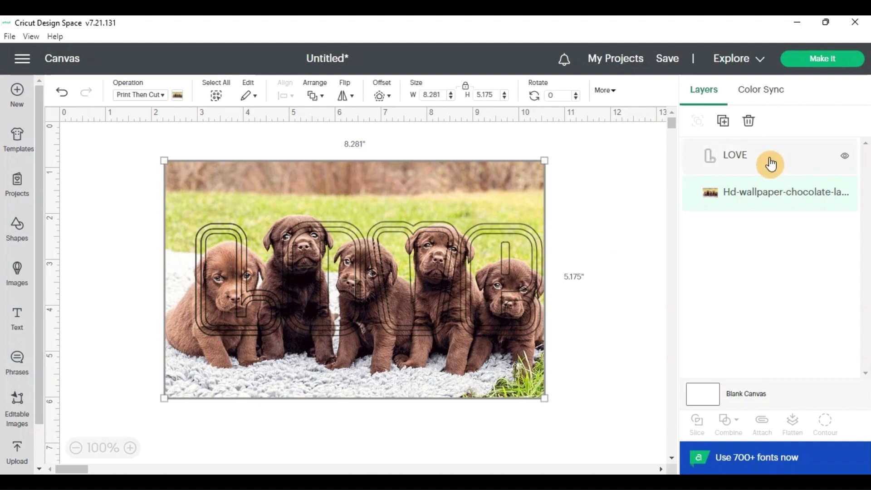
{"action": "mouse_move", "coordinate": [758, 172]}
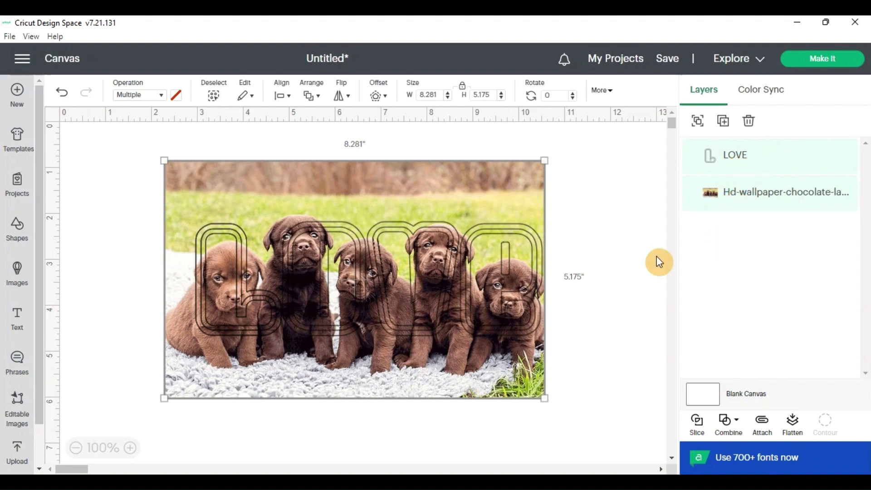
{"action": "mouse_move", "coordinate": [522, 249]}
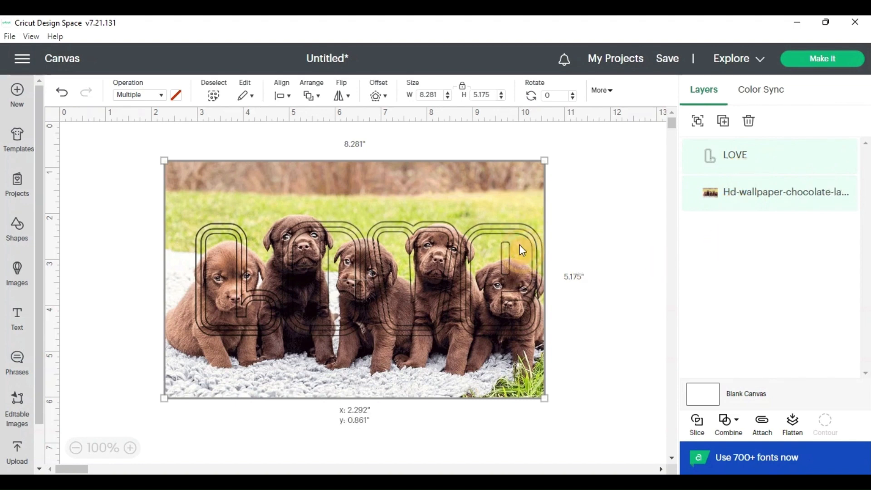
Move the LOVE letters and photo together, then slice them into three result layers
{"action": "left_click_drag", "start_coordinate": [520, 250], "coordinate": [512, 279]}
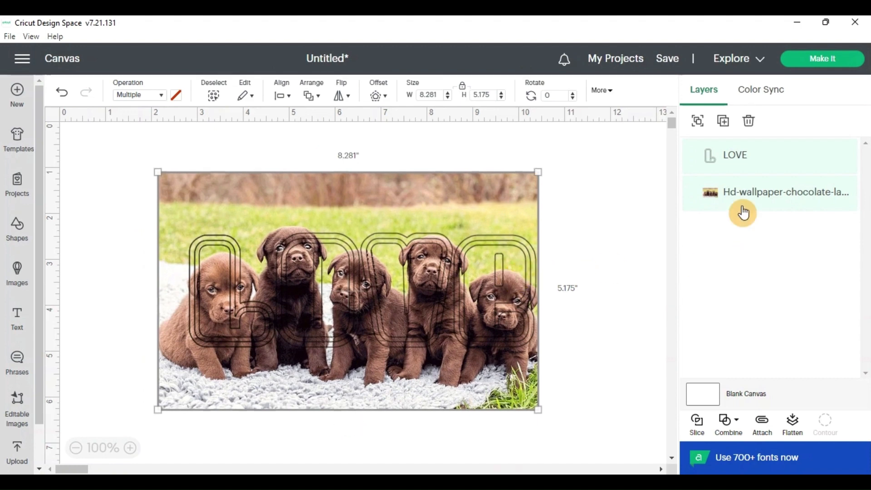
{"action": "mouse_move", "coordinate": [751, 252]}
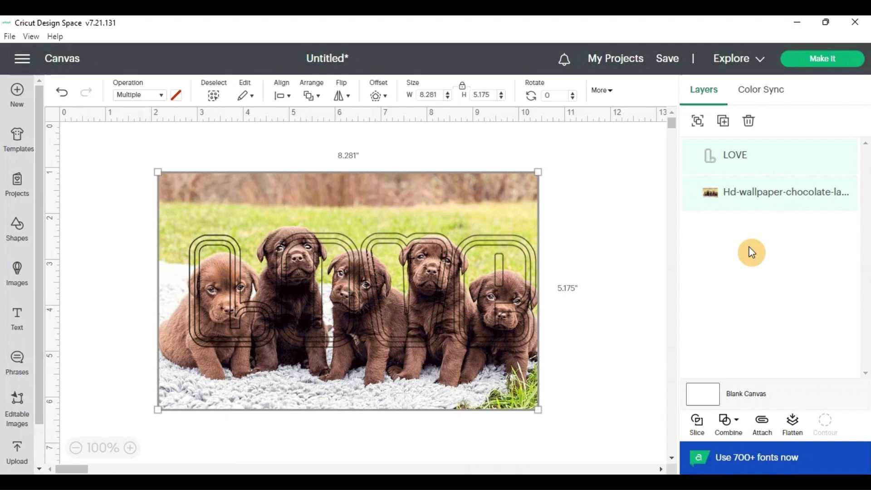
{"action": "mouse_move", "coordinate": [720, 340]}
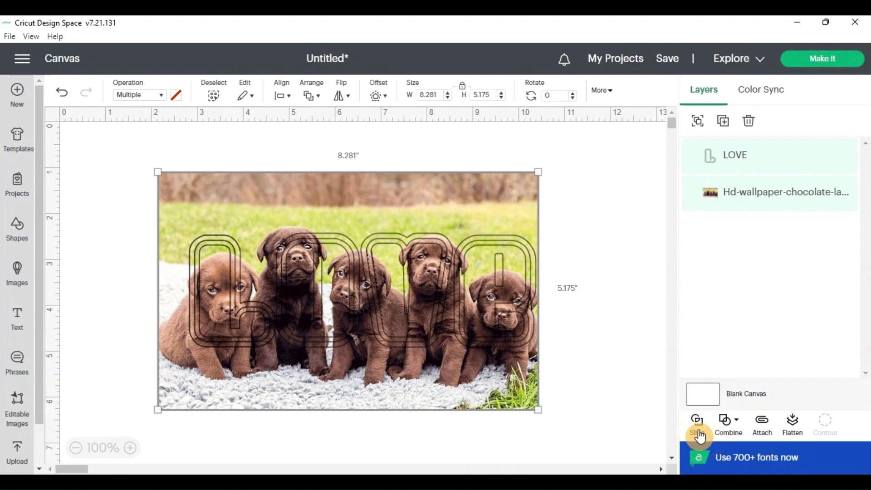
{"action": "mouse_move", "coordinate": [746, 252]}
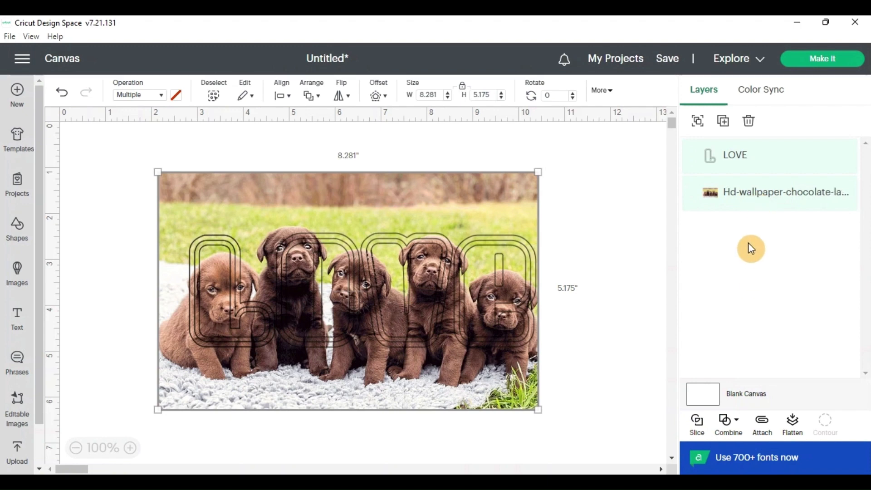
{"action": "left_click", "coordinate": [696, 425]}
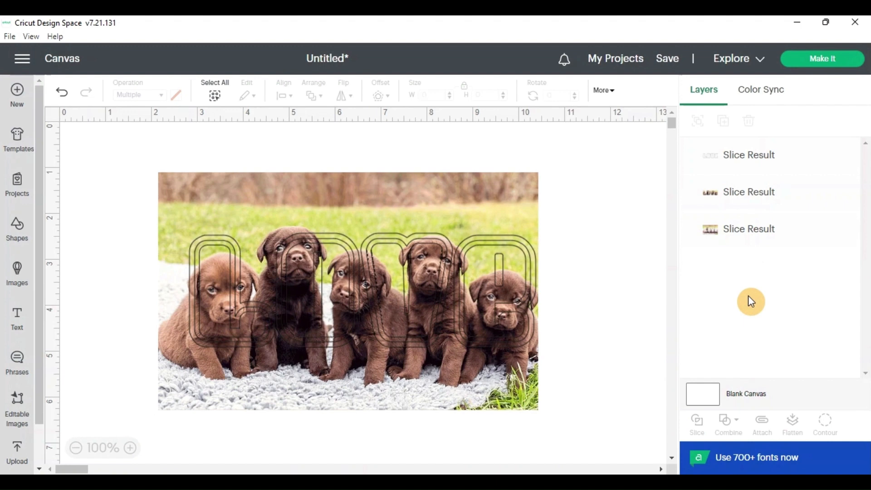
{"action": "mouse_move", "coordinate": [797, 155]}
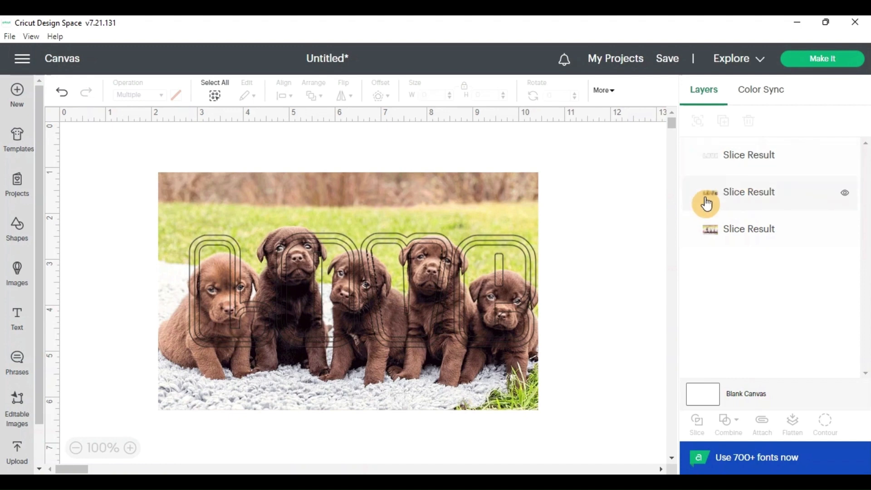
{"action": "mouse_move", "coordinate": [714, 204]}
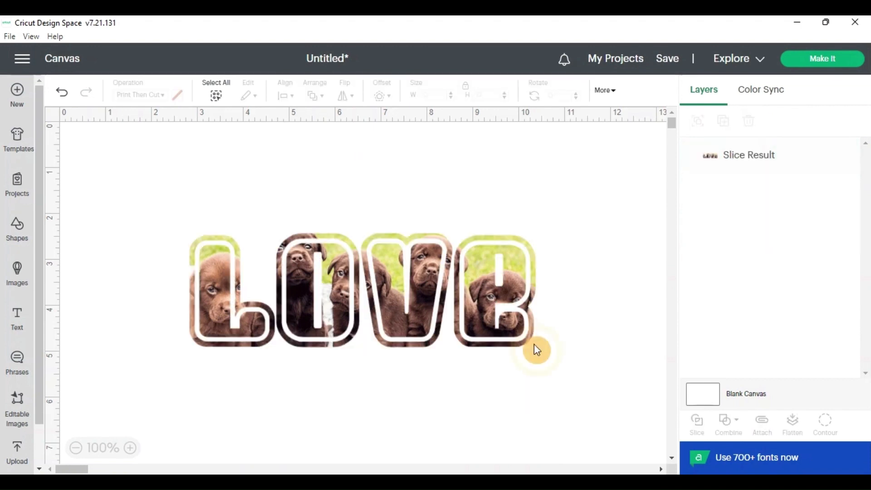
Enlarge the remaining puppy-filled LOVE slice result to about 10.5 inches wide
{"action": "left_click", "coordinate": [536, 350]}
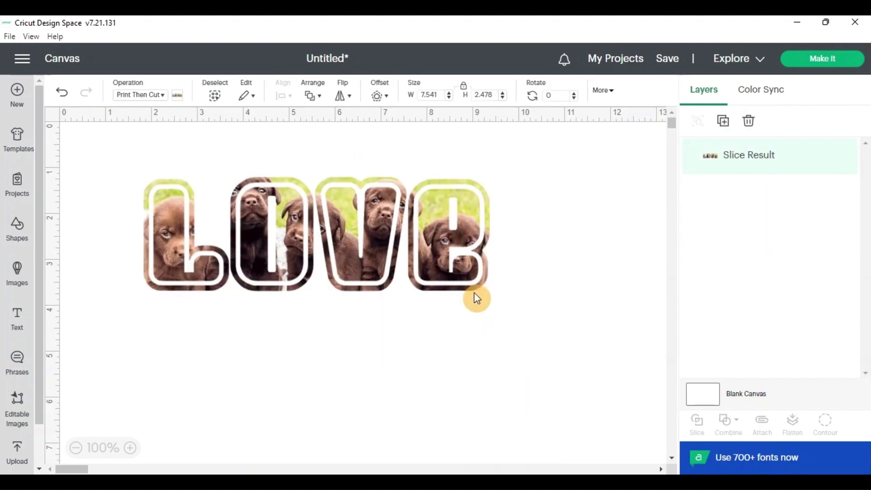
{"action": "left_click_drag", "start_coordinate": [478, 297], "coordinate": [536, 339]}
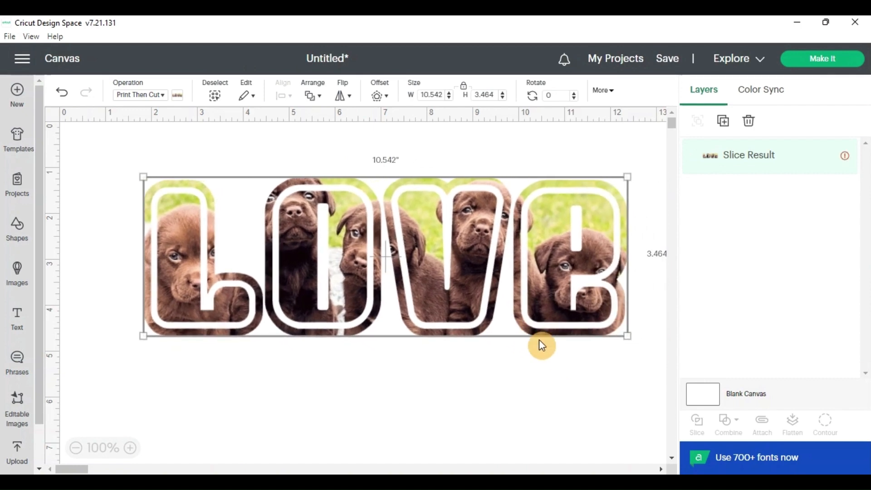
{"action": "left_click", "coordinate": [517, 387]}
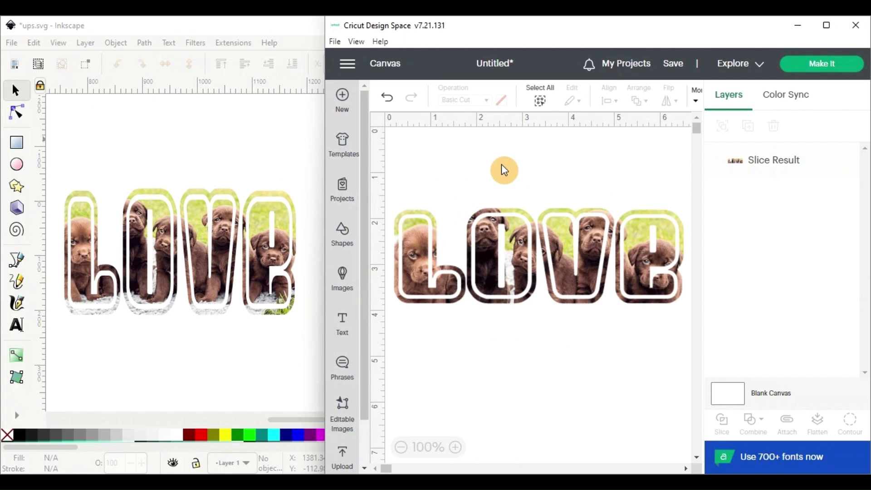
{"action": "mouse_move", "coordinate": [179, 166]}
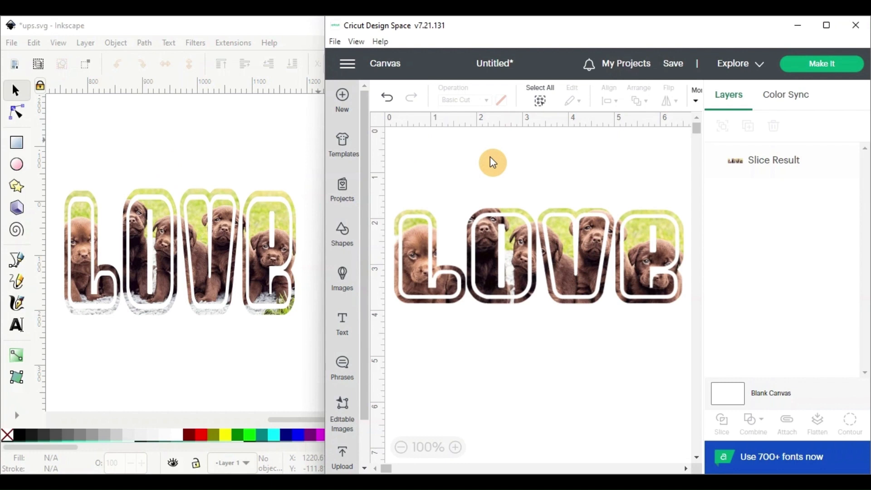
{"action": "mouse_move", "coordinate": [464, 233]}
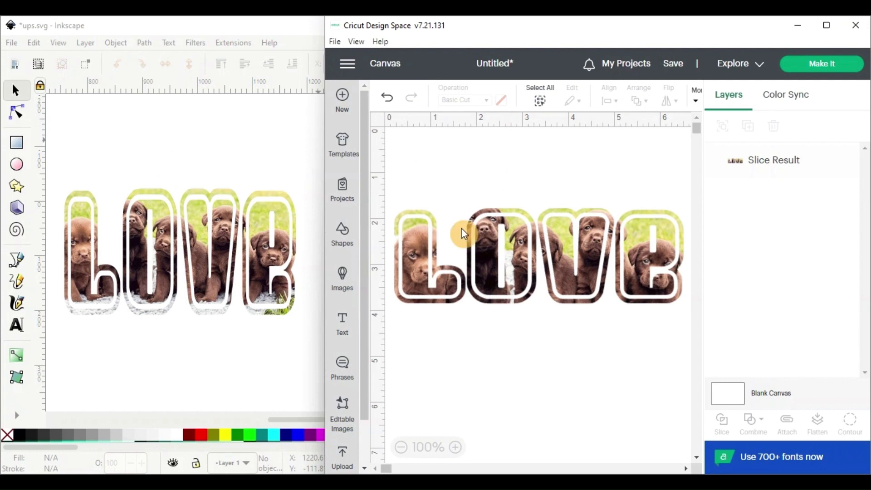
{"action": "mouse_move", "coordinate": [554, 145]}
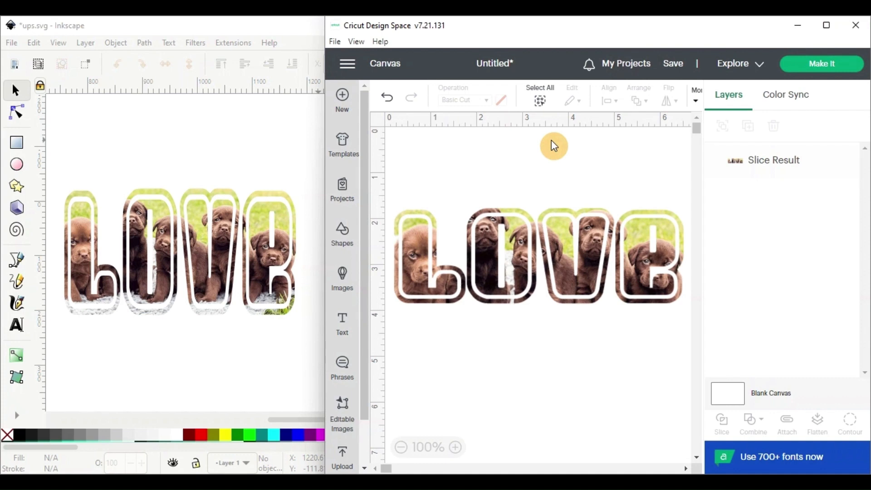
{"action": "mouse_move", "coordinate": [203, 146]}
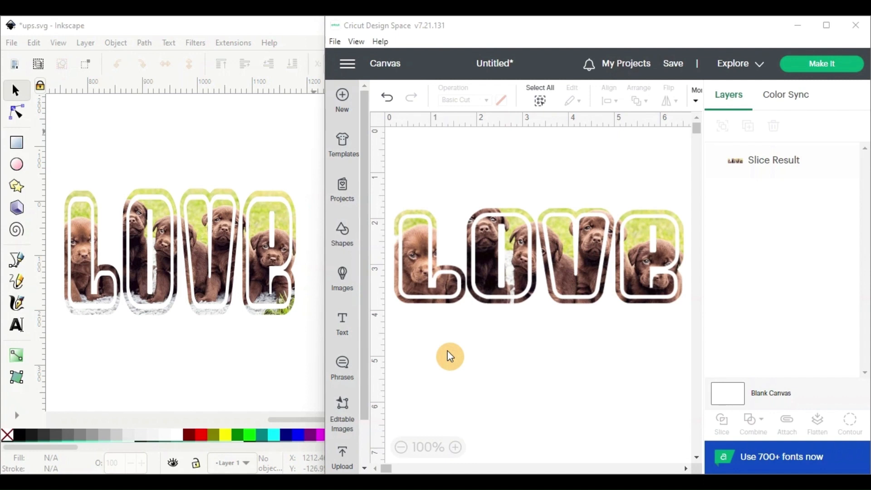
{"action": "mouse_move", "coordinate": [530, 368]}
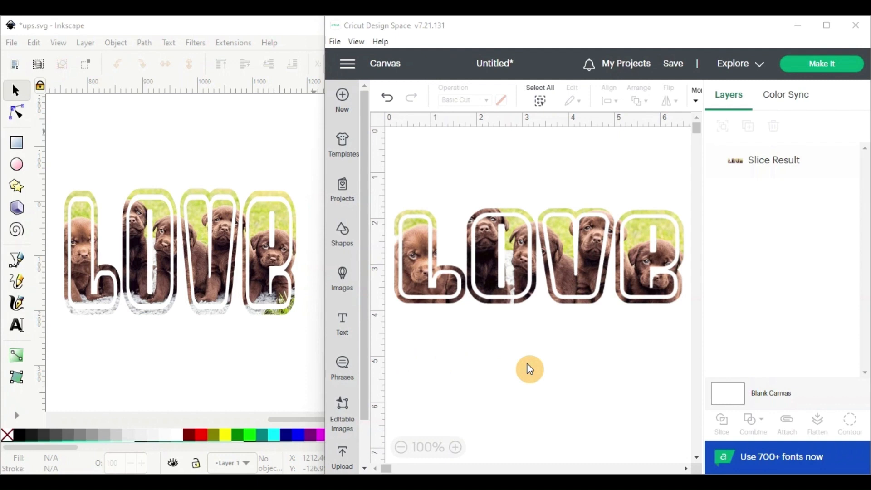
{"action": "mouse_move", "coordinate": [258, 404]}
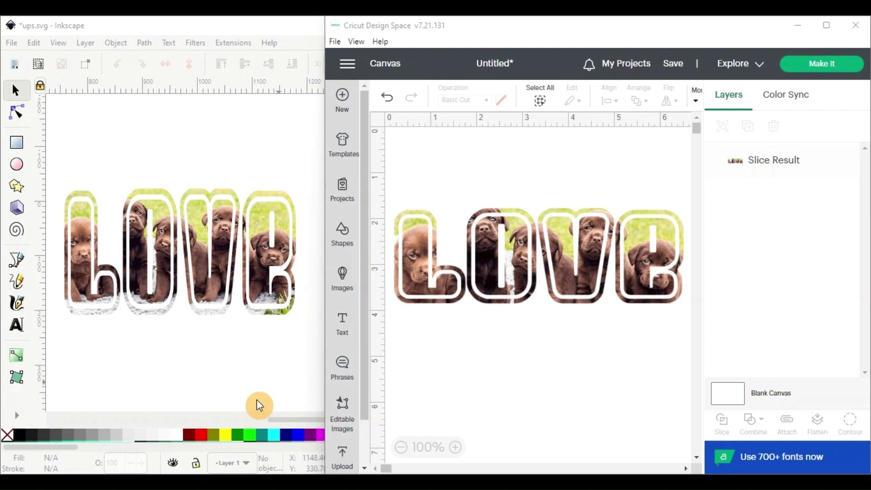